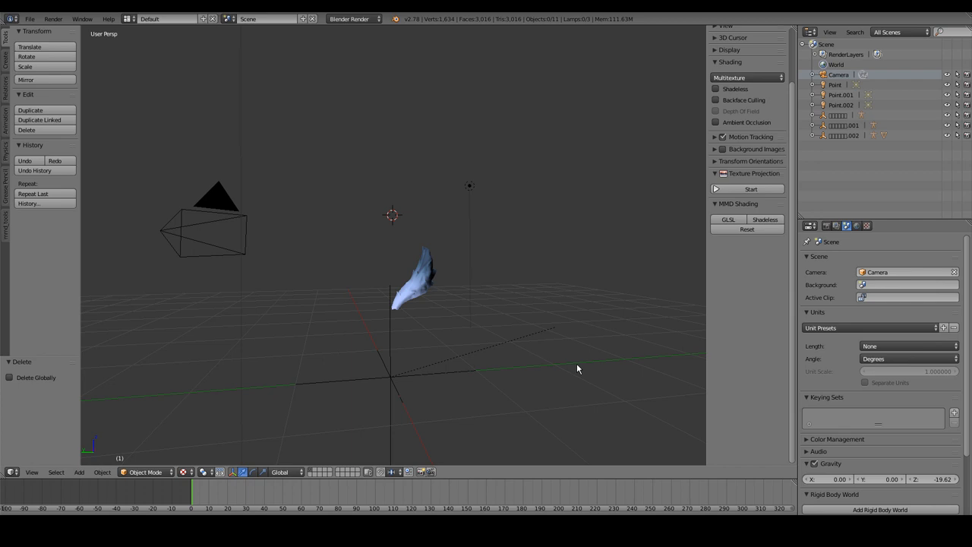
{"action": "mouse_move", "coordinate": [425, 275]}
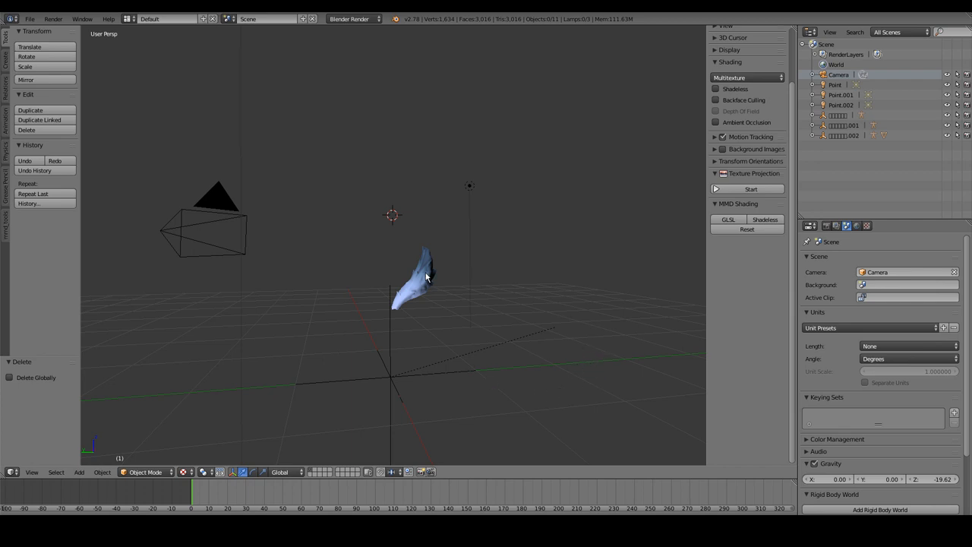
- Select the tail mesh in the 3D scene to make it the active object
{"action": "left_click", "coordinate": [418, 277]}
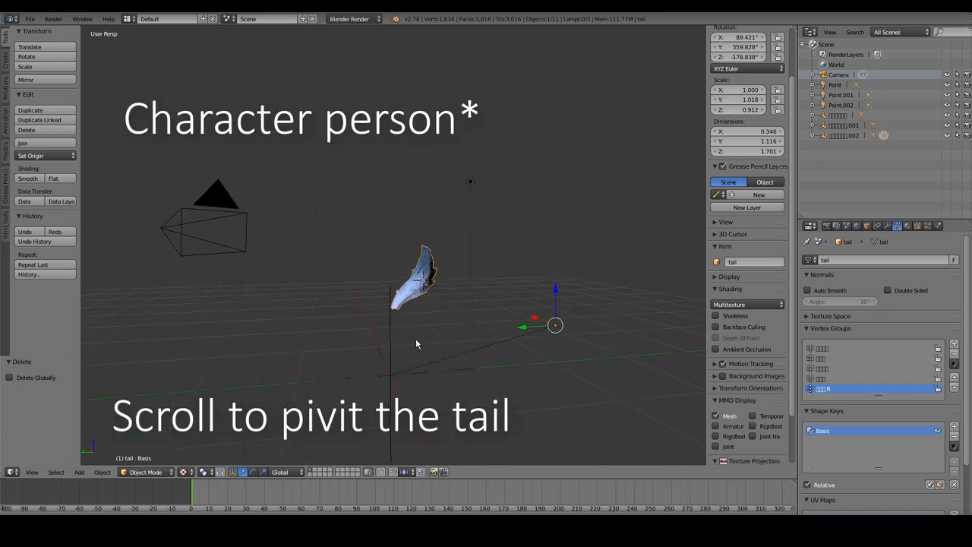
{"action": "scroll", "scroll_direction": "down", "scroll_amount": 3}
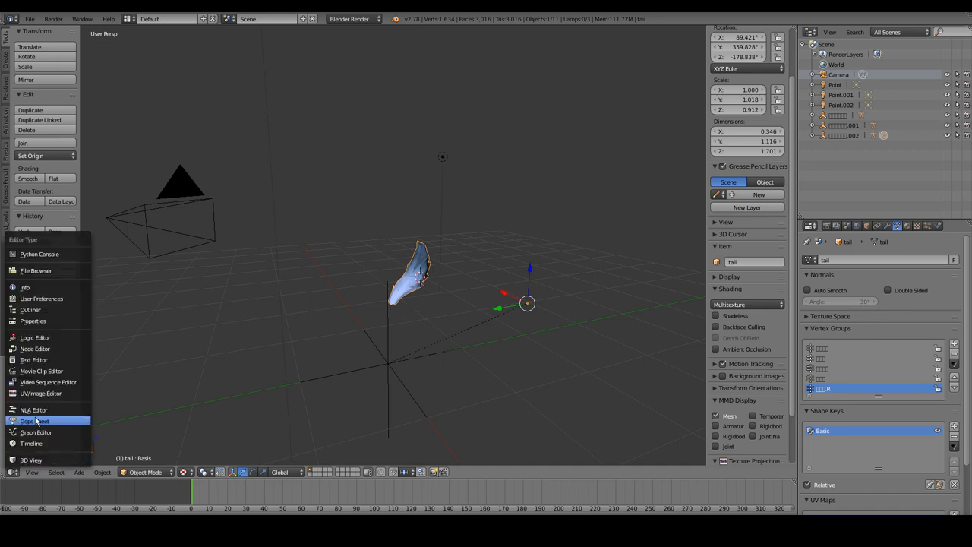
- Switch the main area to the image editor showing the harty.tail.png skin texture
{"action": "left_click", "coordinate": [41, 393]}
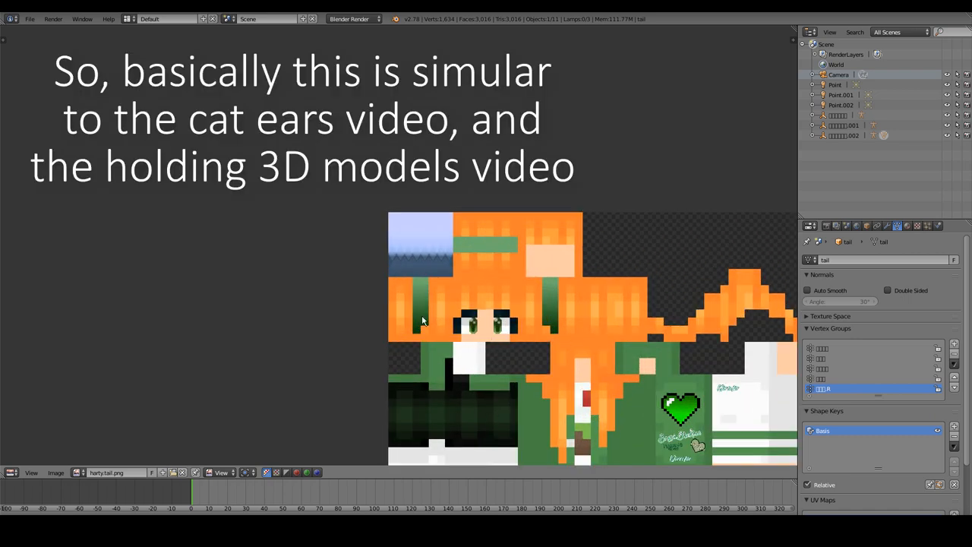
{"action": "mouse_move", "coordinate": [440, 271]}
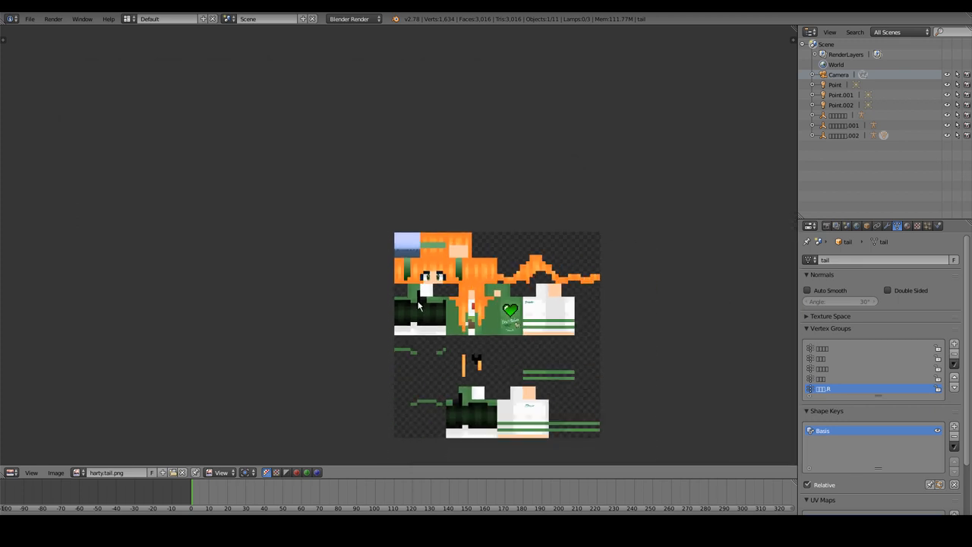
{"action": "mouse_move", "coordinate": [473, 386]}
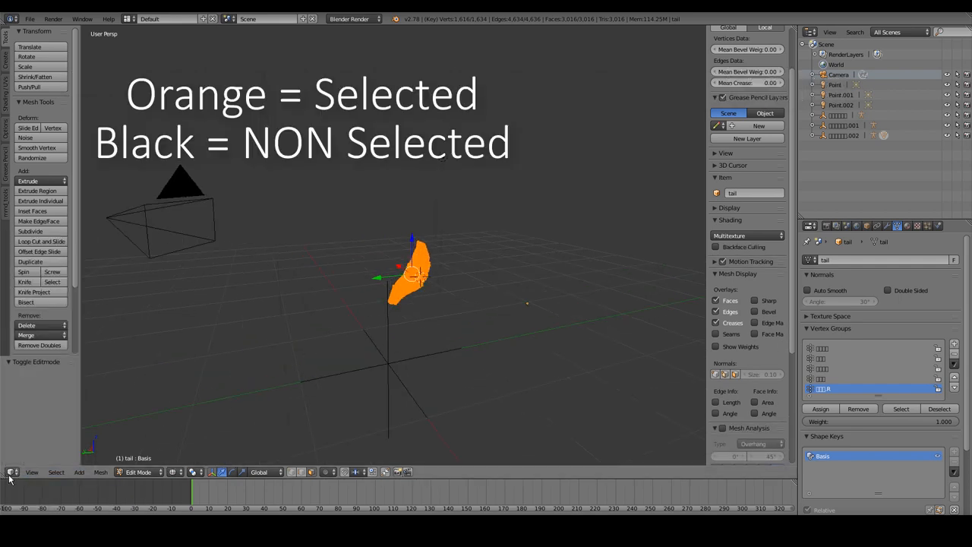
{"action": "mouse_move", "coordinate": [361, 306]}
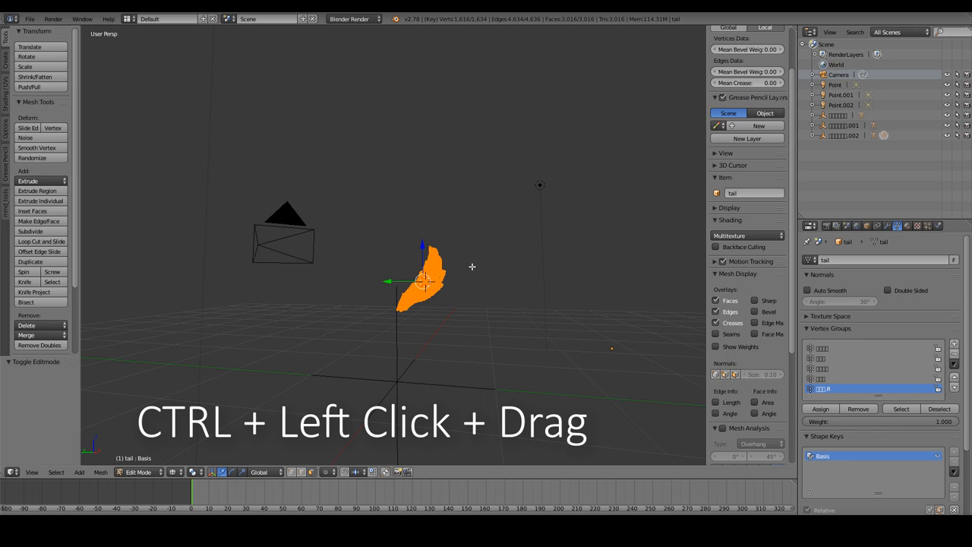
- Show the whole tail's UV island over harty.tail.png in the UV/Image Editor
{"action": "left_click_drag", "start_coordinate": [471, 266], "coordinate": [360, 353]}
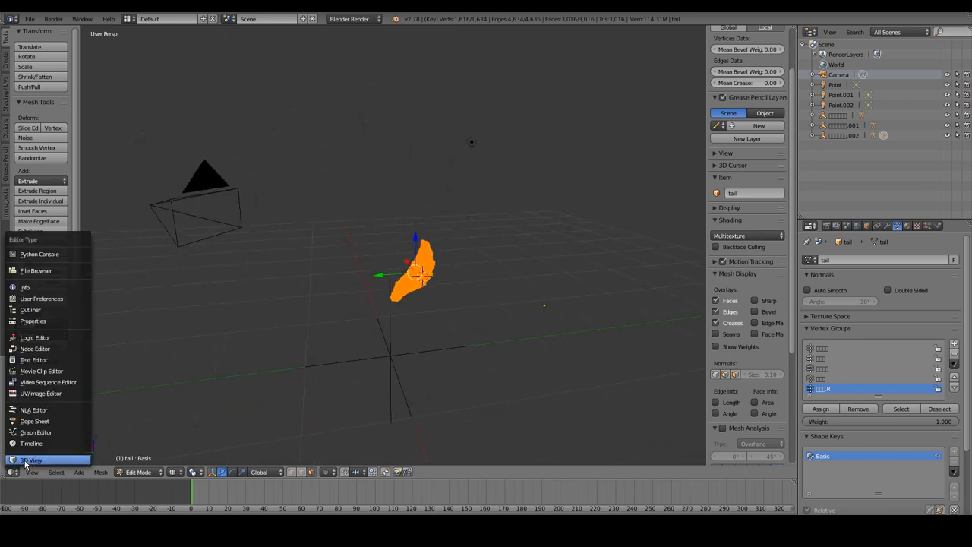
{"action": "left_click", "coordinate": [49, 393]}
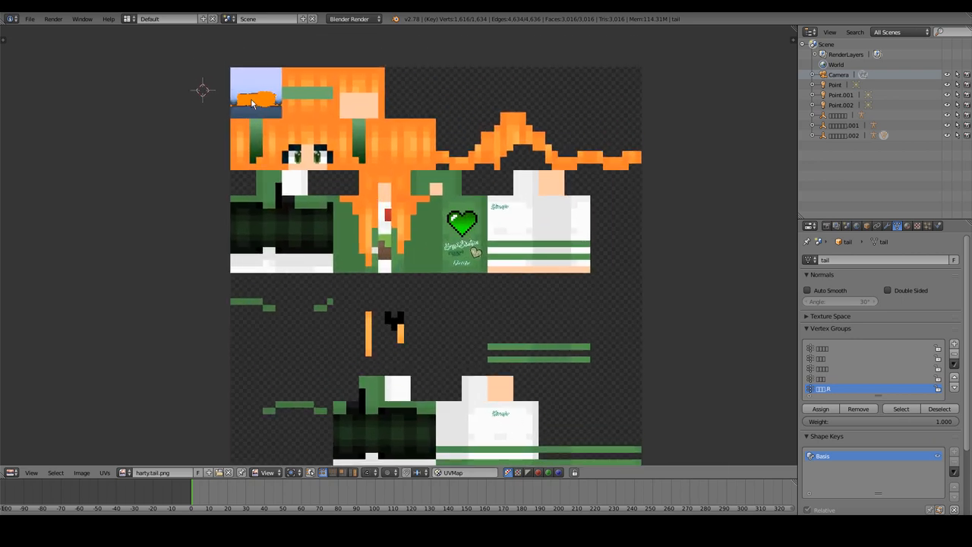
{"action": "mouse_move", "coordinate": [253, 110]}
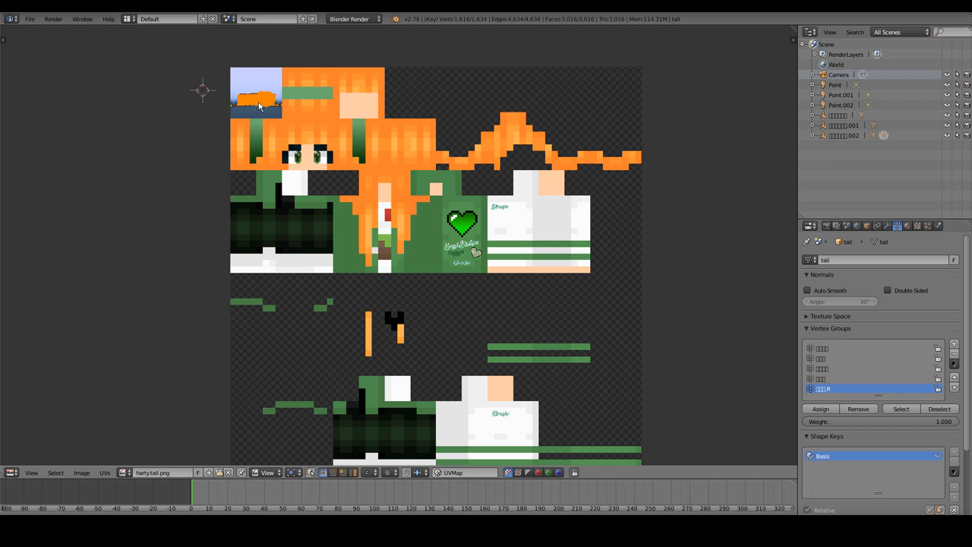
{"action": "mouse_move", "coordinate": [377, 202]}
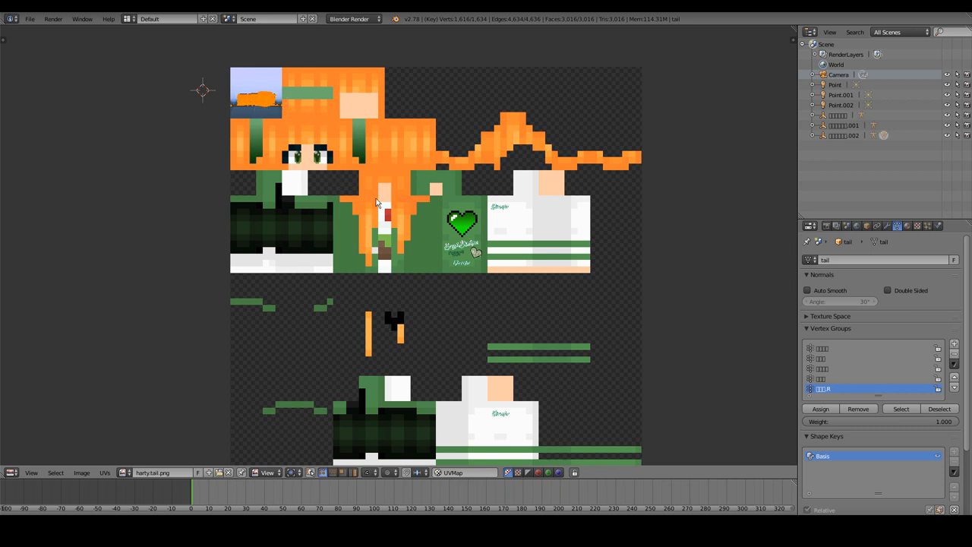
{"action": "mouse_move", "coordinate": [63, 51]}
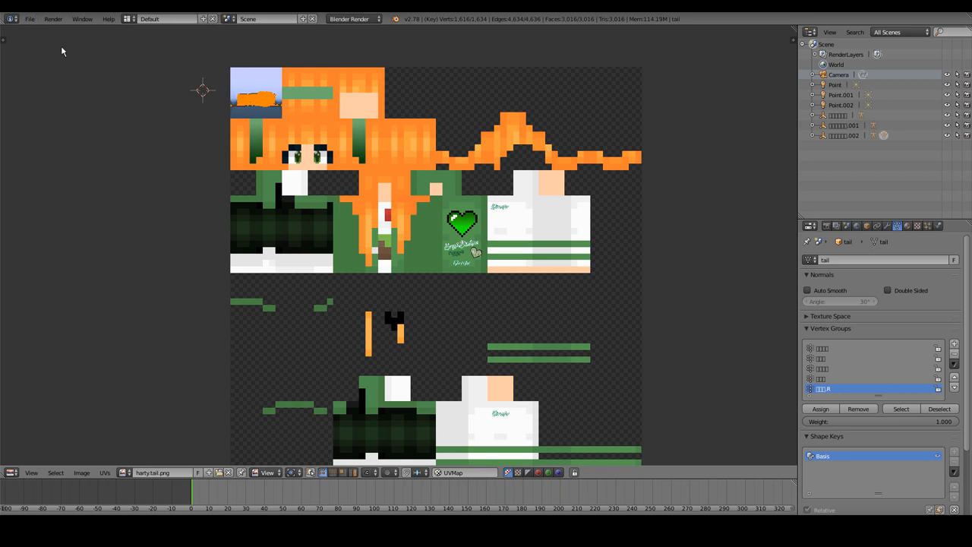
{"action": "left_click", "coordinate": [9, 472]}
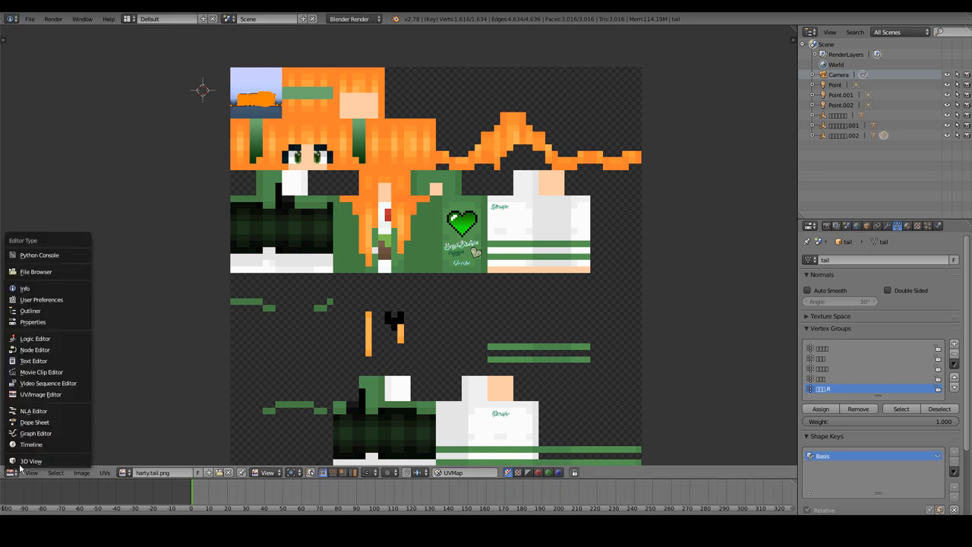
- Back in 3D View, check the Object and Mesh Data tabs both read 'tail'
{"action": "left_click", "coordinate": [30, 461]}
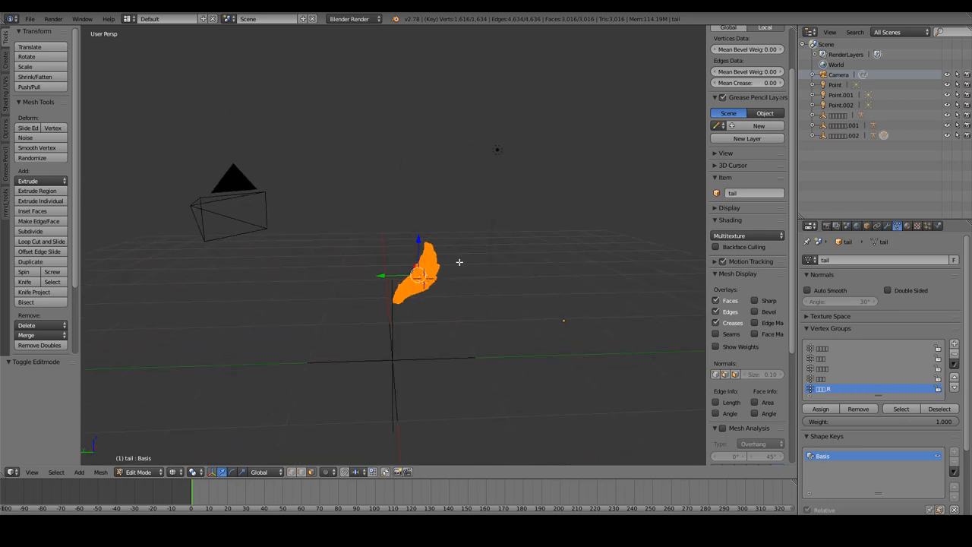
{"action": "mouse_move", "coordinate": [334, 337]}
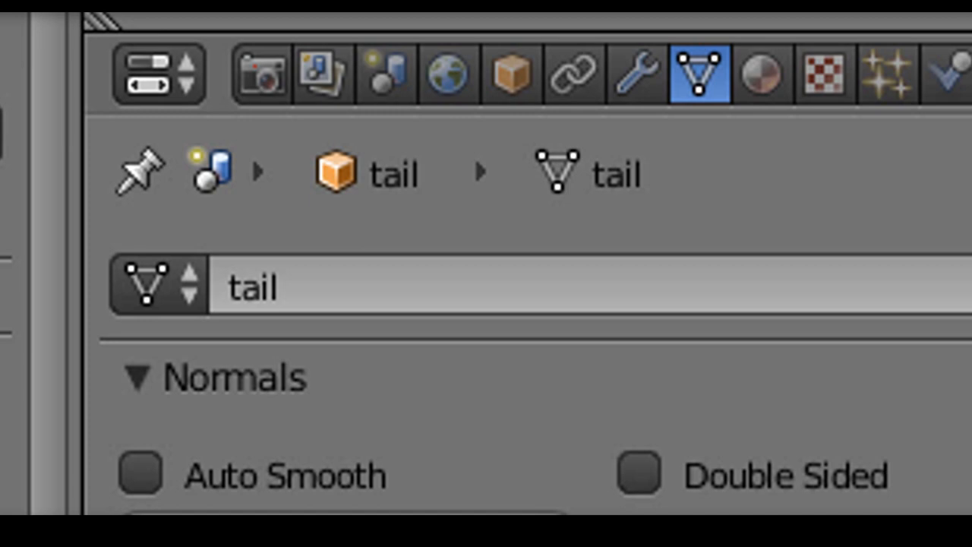
{"action": "left_click", "coordinate": [508, 72]}
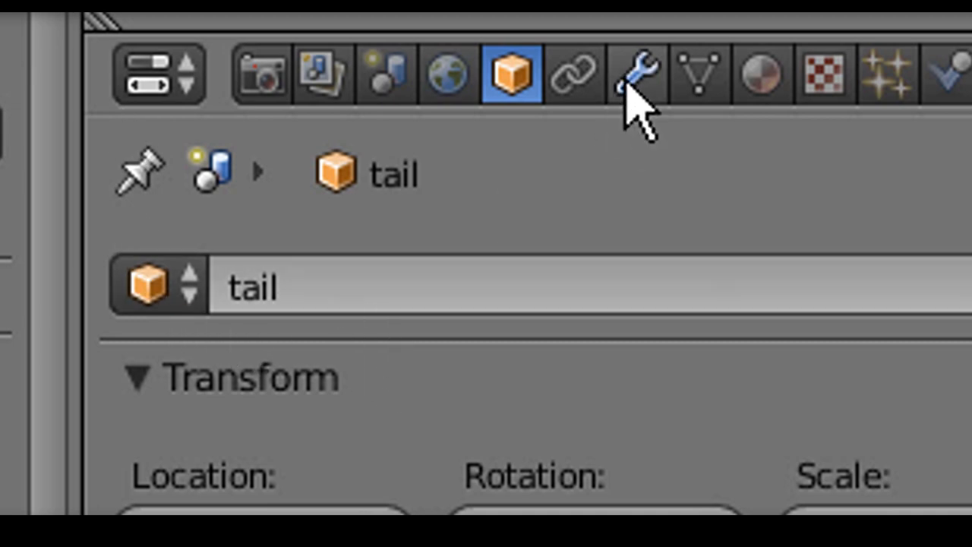
{"action": "left_click", "coordinate": [700, 73]}
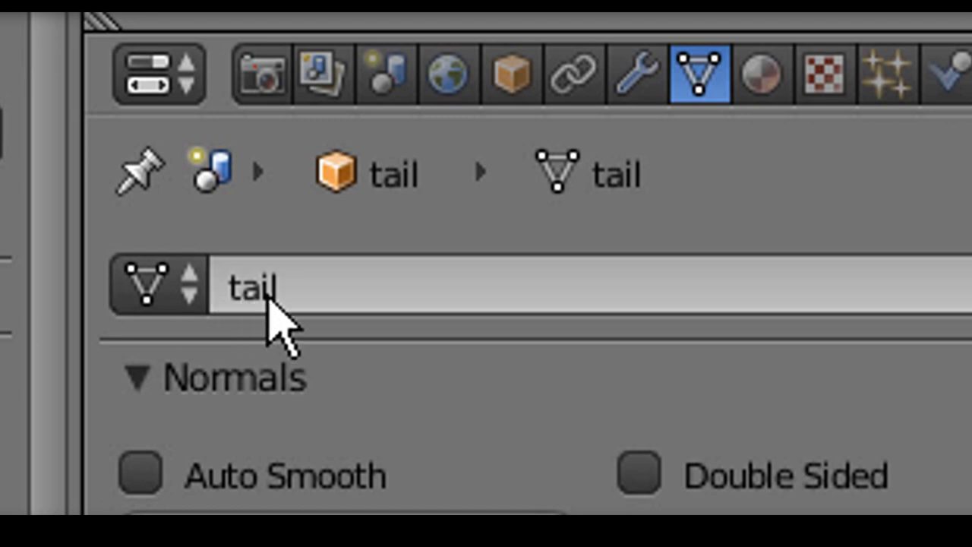
{"action": "mouse_move", "coordinate": [357, 312]}
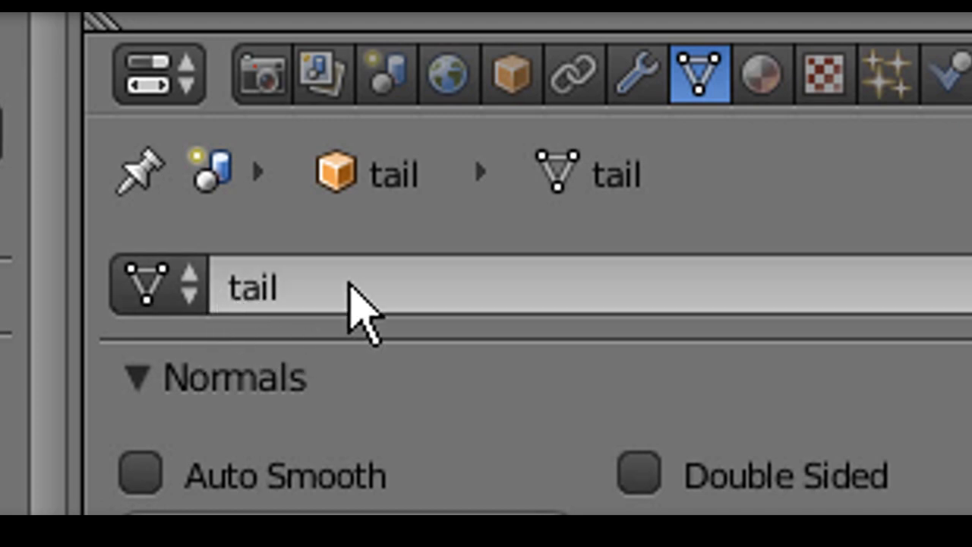
{"action": "mouse_move", "coordinate": [698, 76]}
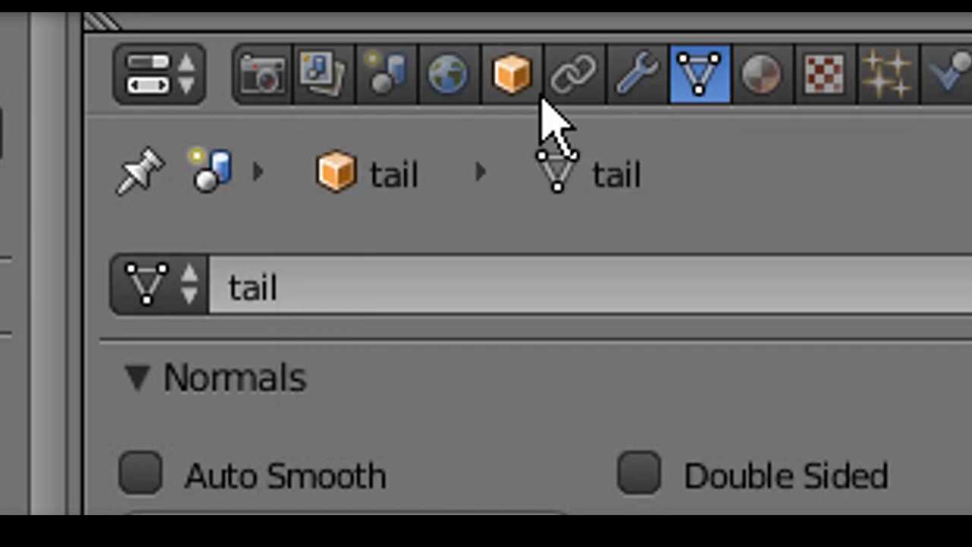
{"action": "mouse_move", "coordinate": [520, 72]}
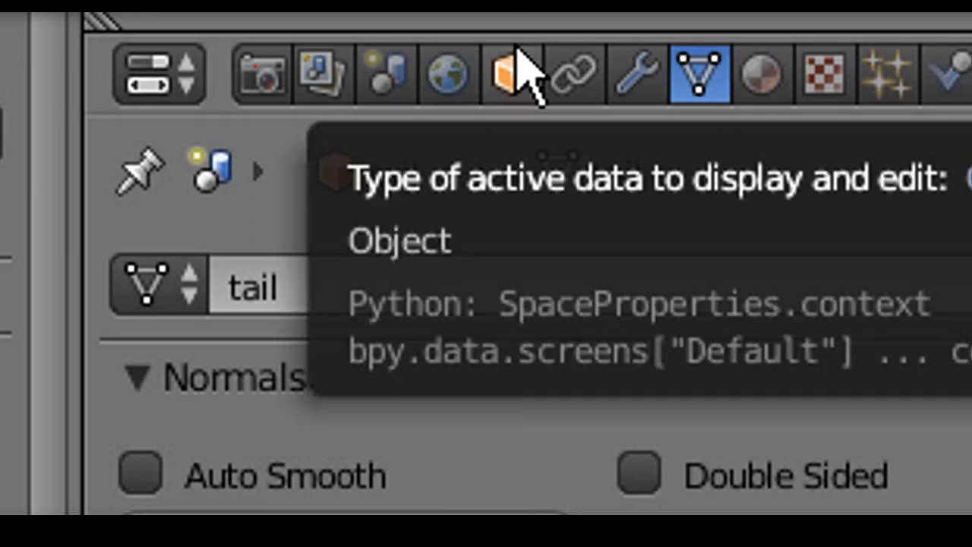
{"action": "left_click", "coordinate": [506, 73]}
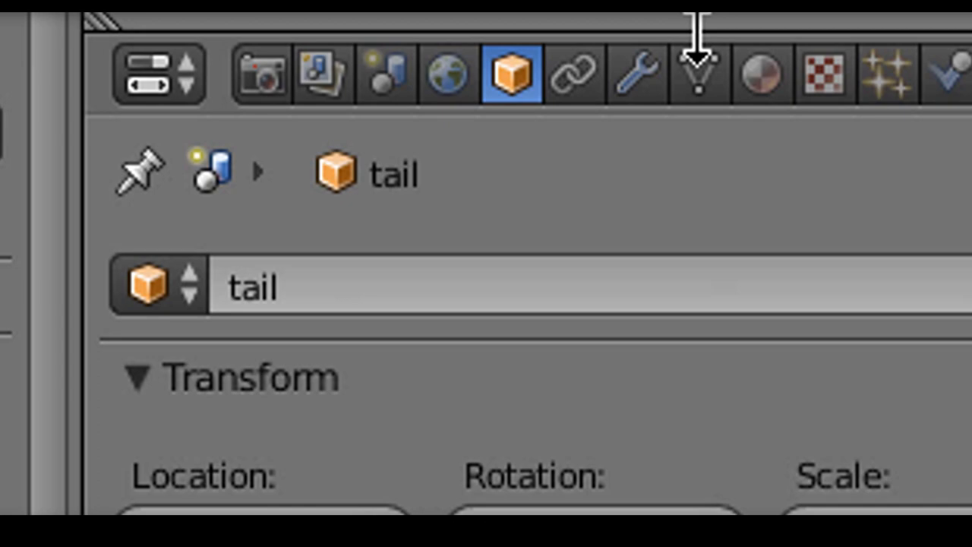
{"action": "left_click", "coordinate": [699, 81]}
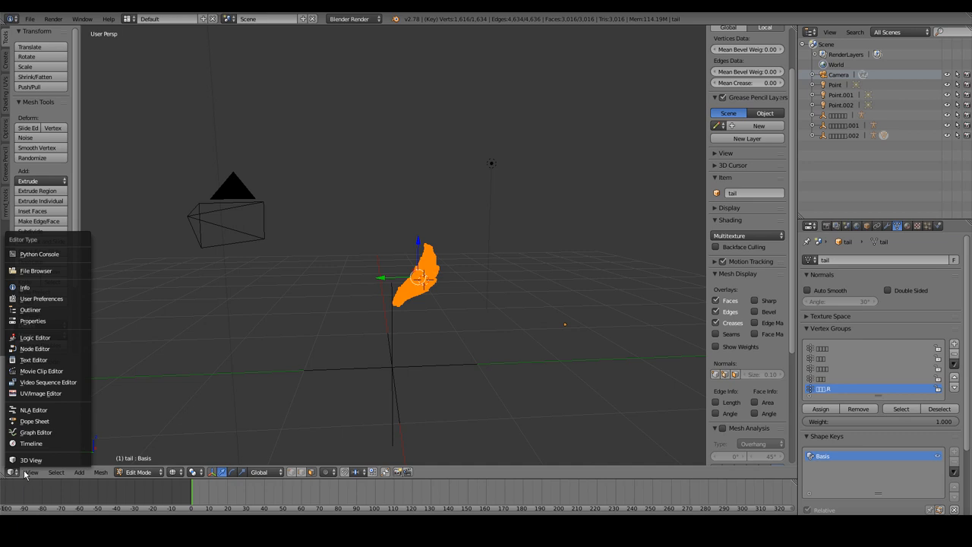
{"action": "mouse_move", "coordinate": [30, 459]}
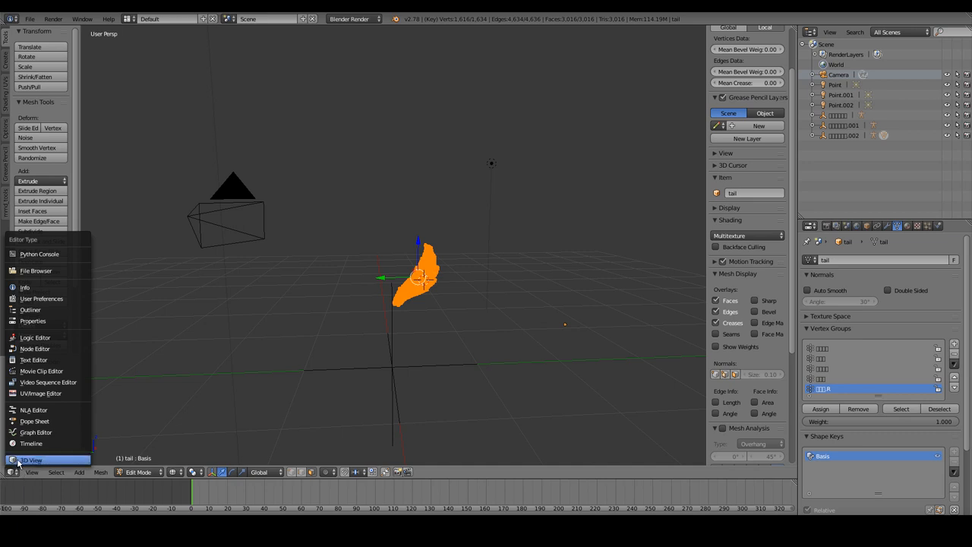
{"action": "mouse_move", "coordinate": [47, 392]}
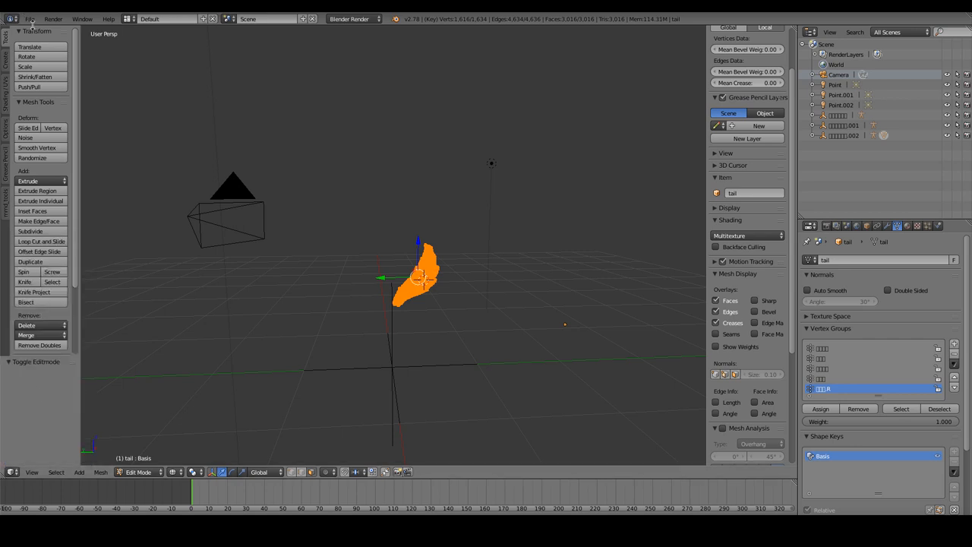
- Start a Wavefront (.obj) export of the tail named model.obj
{"action": "left_click", "coordinate": [40, 16]}
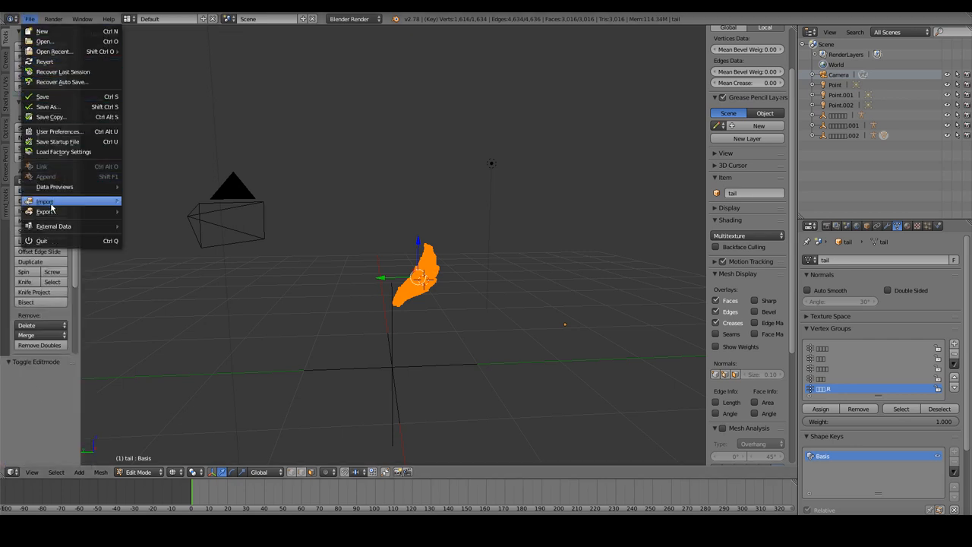
{"action": "mouse_move", "coordinate": [42, 211]}
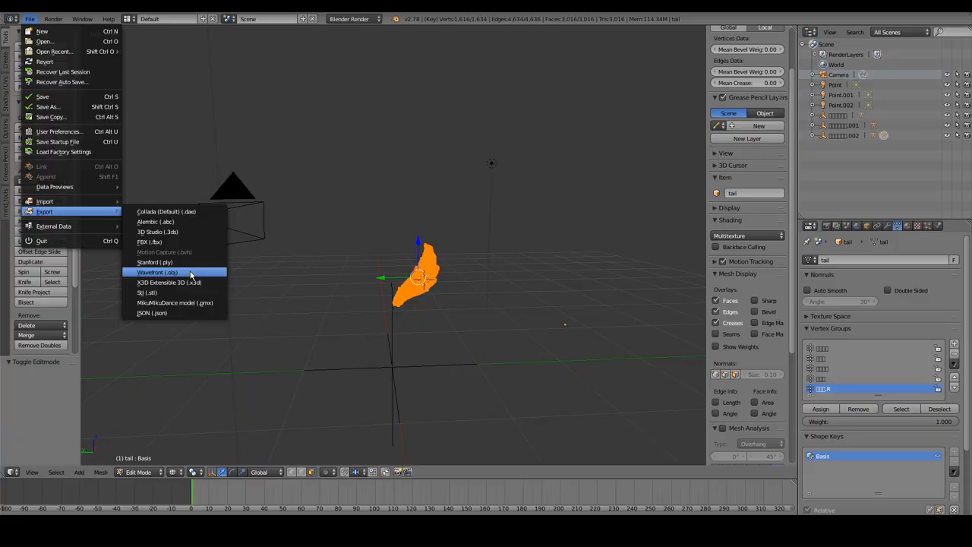
{"action": "left_click", "coordinate": [157, 271]}
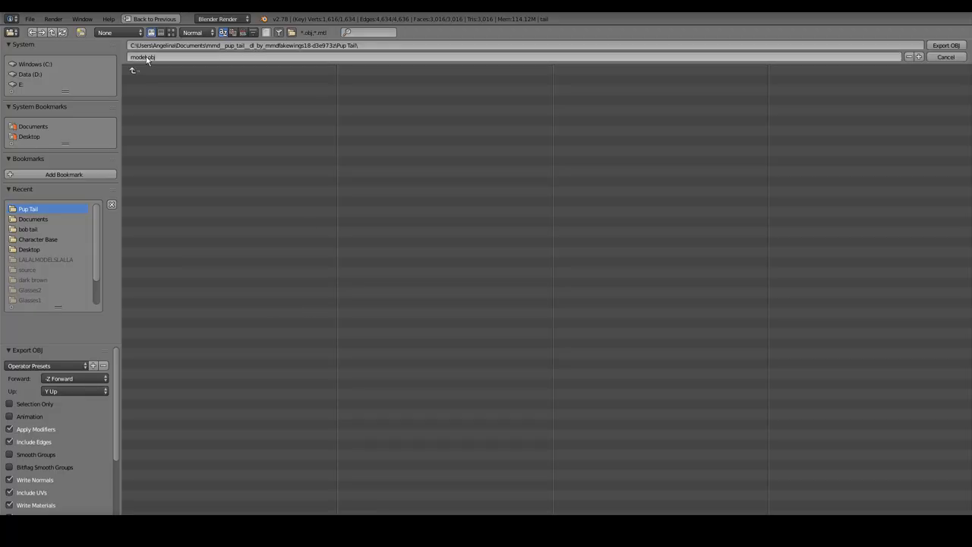
{"action": "scroll", "scroll_direction": "down", "scroll_amount": 3}
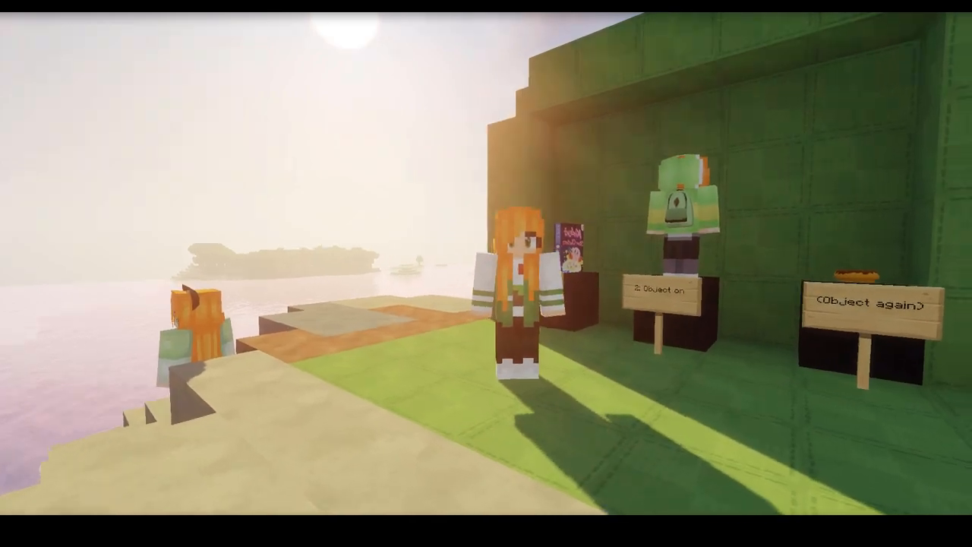
{"action": "mouse_move", "coordinate": [486, 273]}
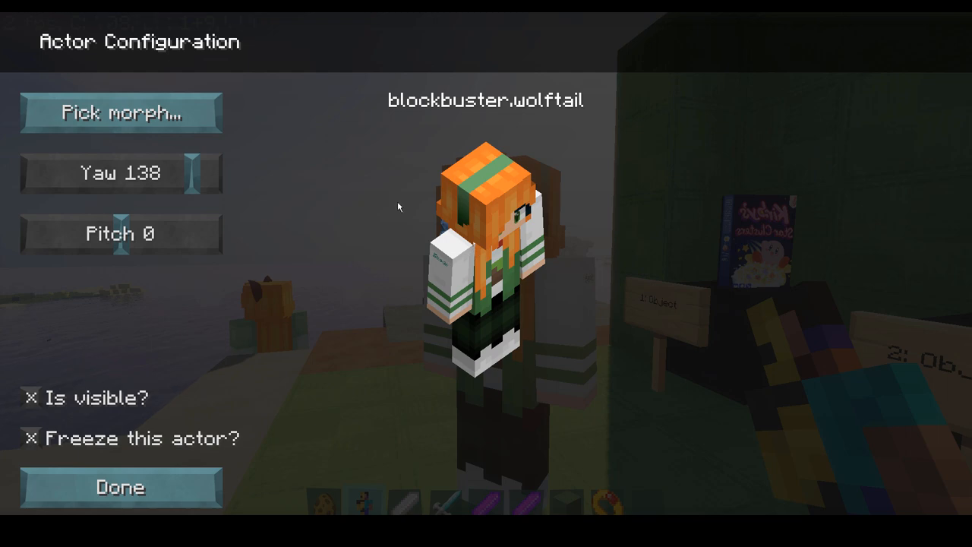
{"action": "mouse_move", "coordinate": [176, 486]}
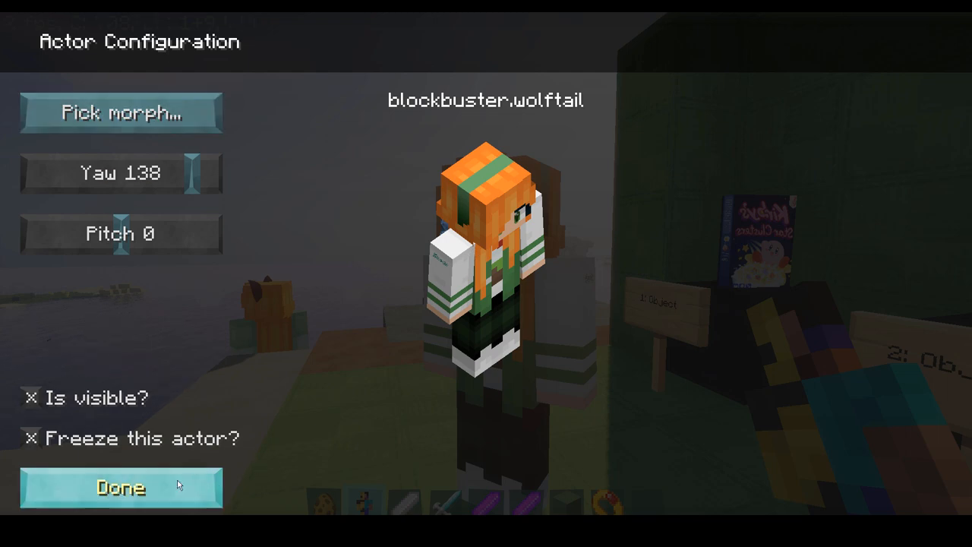
- Close Actor Configuration for the wolftail-morph actor with Done
{"action": "left_click", "coordinate": [120, 487]}
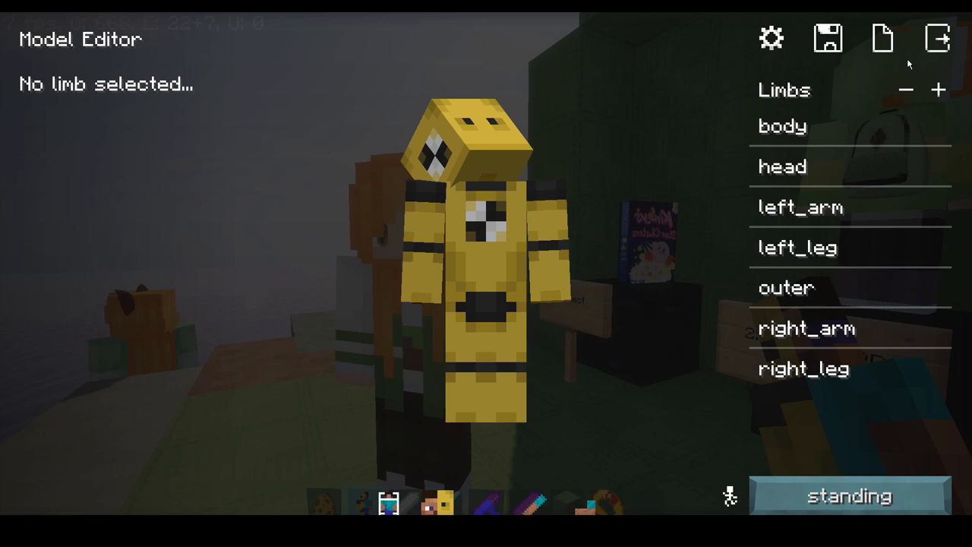
- Load the wolftail model by searching 'wol' and save it as wolftail
{"action": "left_click", "coordinate": [884, 36]}
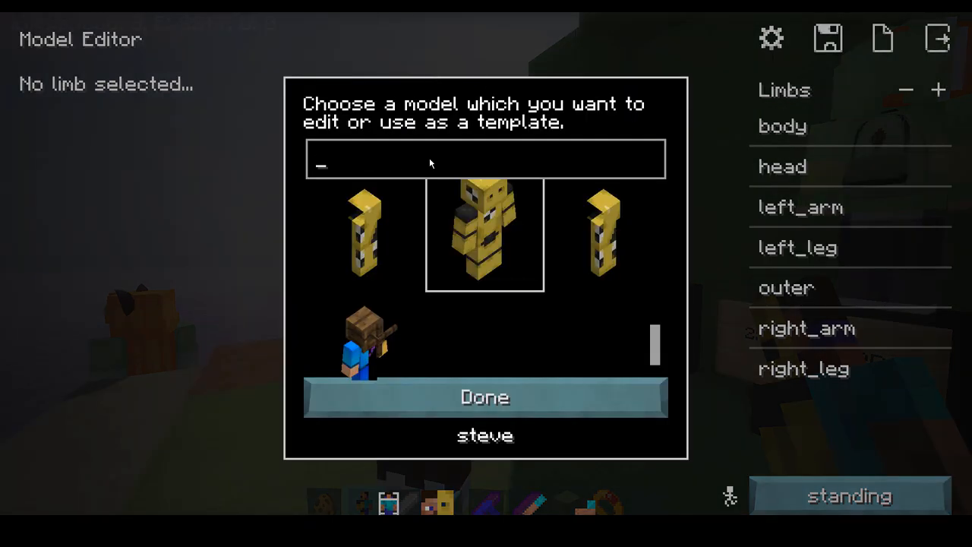
{"action": "type", "text": "wolftas"}
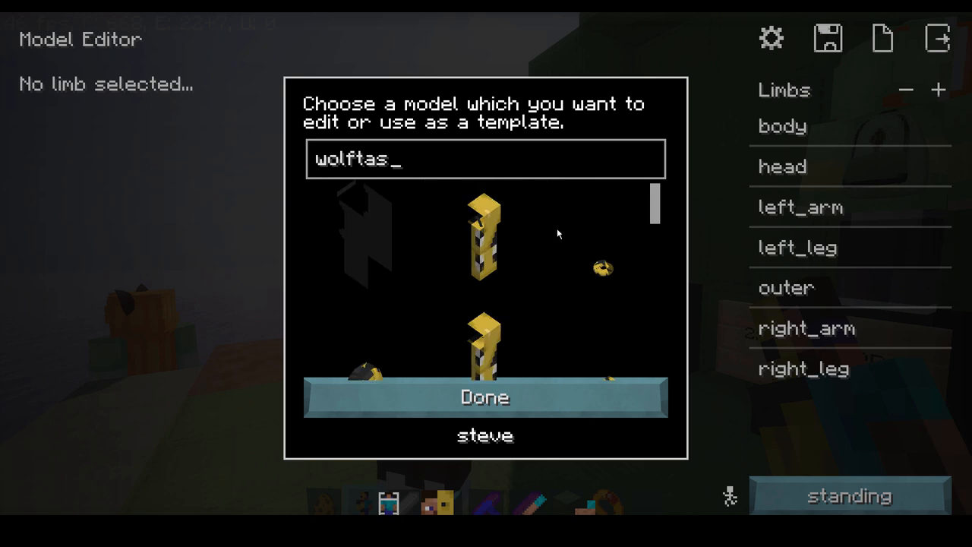
{"action": "left_click", "coordinate": [486, 397]}
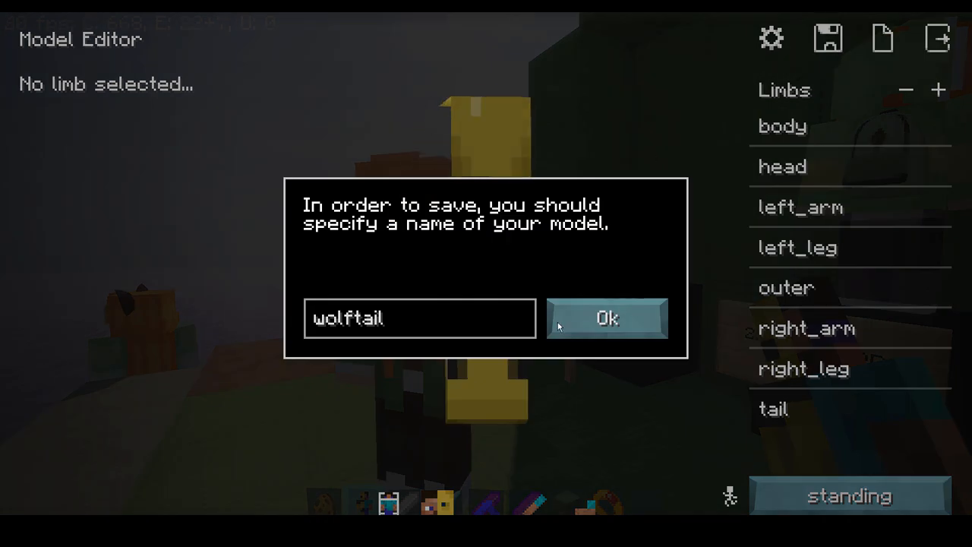
{"action": "left_click", "coordinate": [606, 317]}
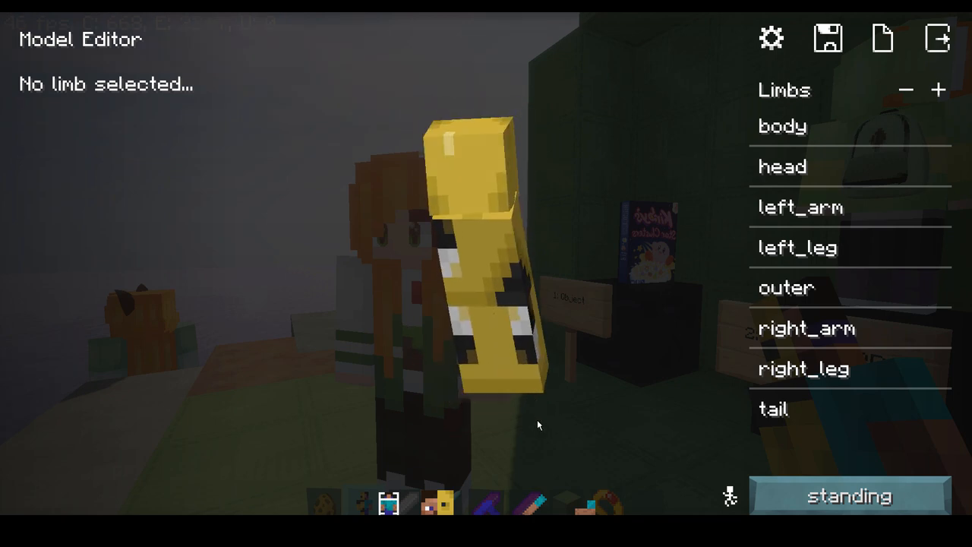
{"action": "left_click", "coordinate": [773, 38]}
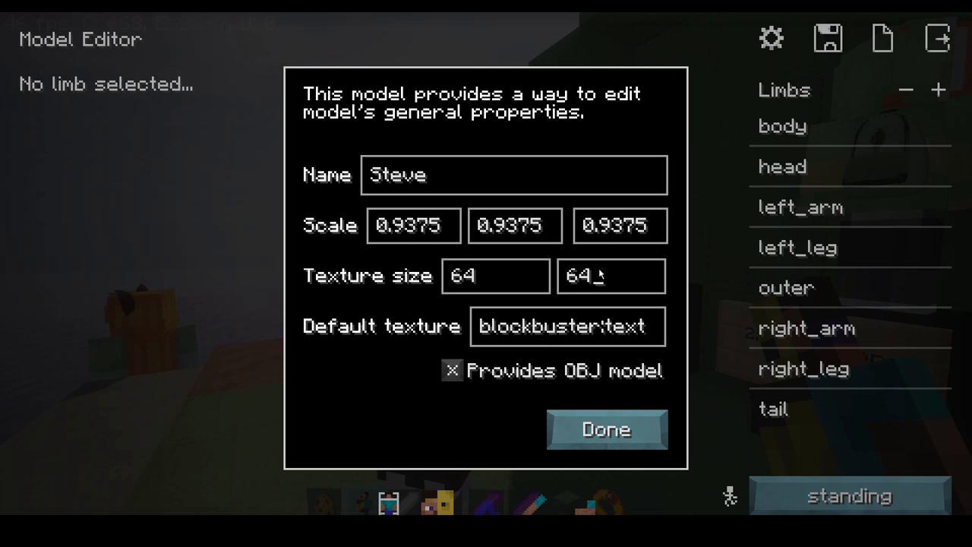
{"action": "type", "text": "32"}
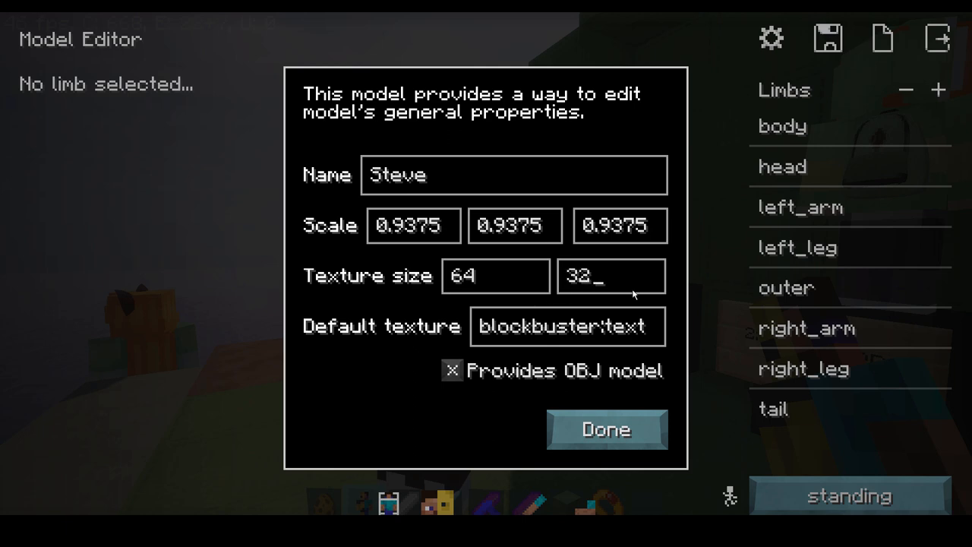
{"action": "type", "text": "64"}
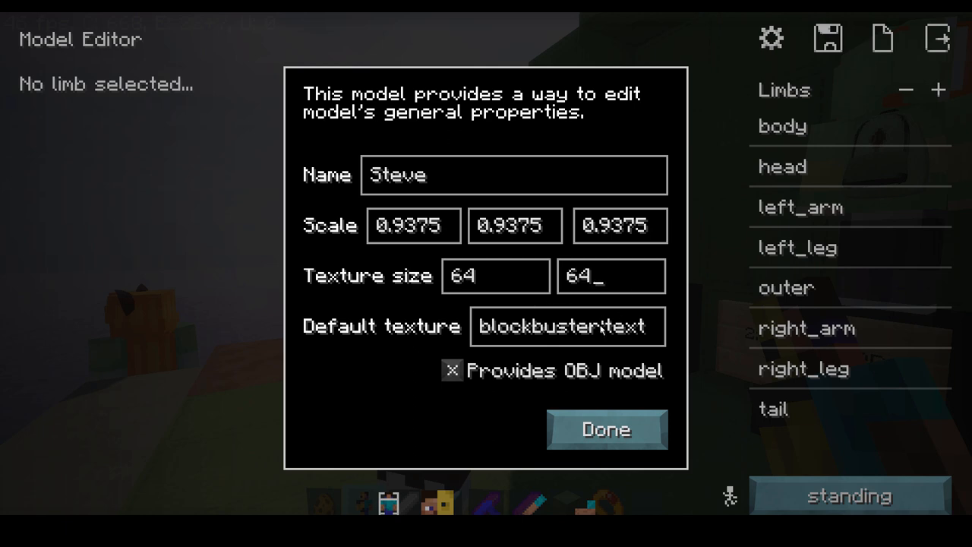
{"action": "mouse_move", "coordinate": [590, 404]}
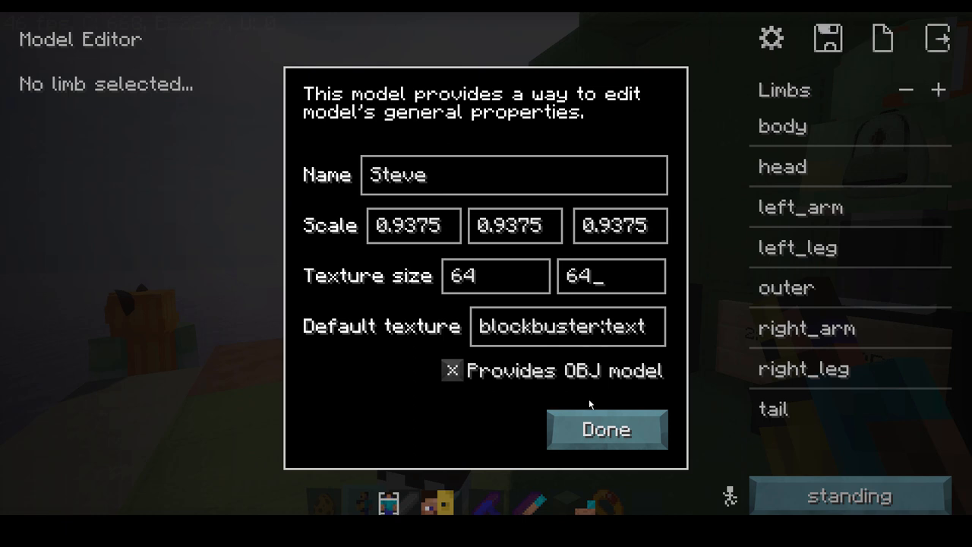
{"action": "left_click", "coordinate": [451, 372]}
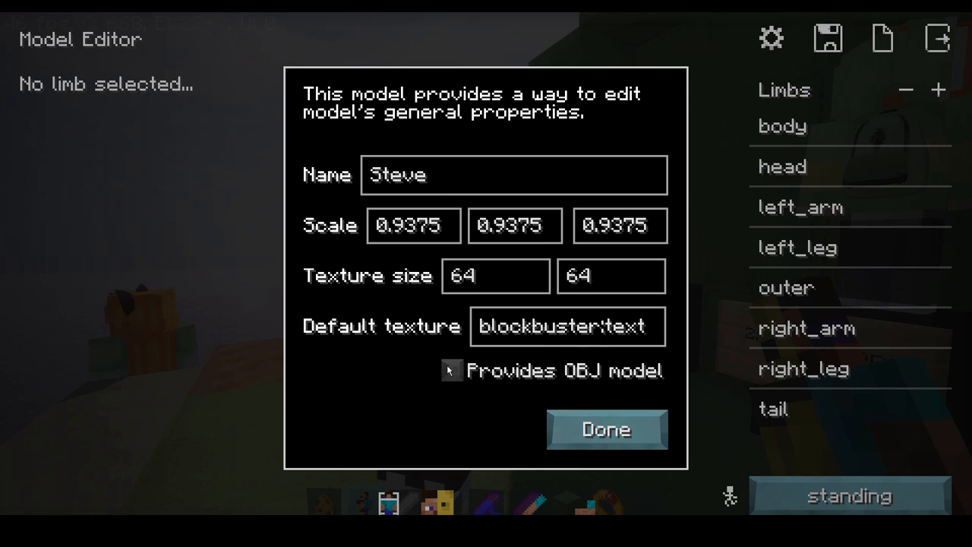
{"action": "left_click", "coordinate": [451, 371]}
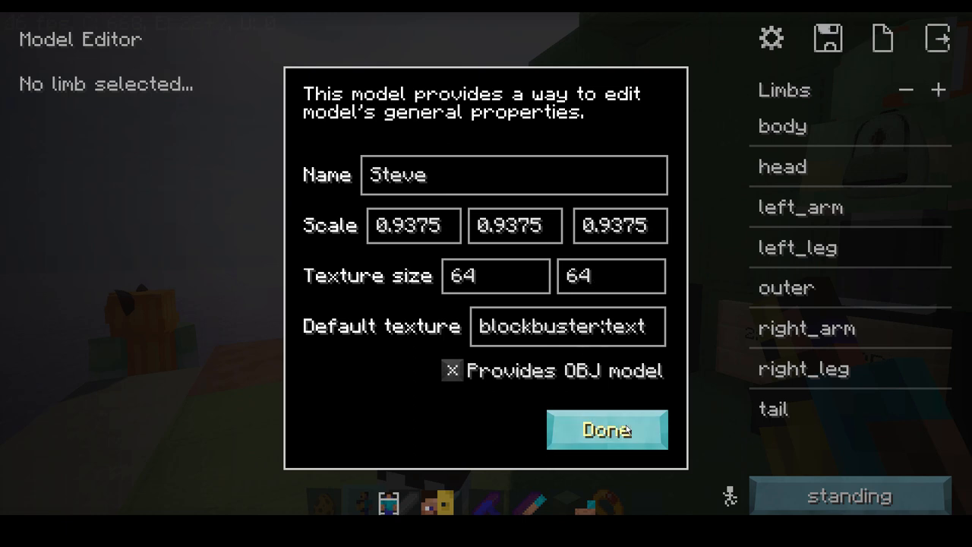
{"action": "left_click", "coordinate": [606, 430]}
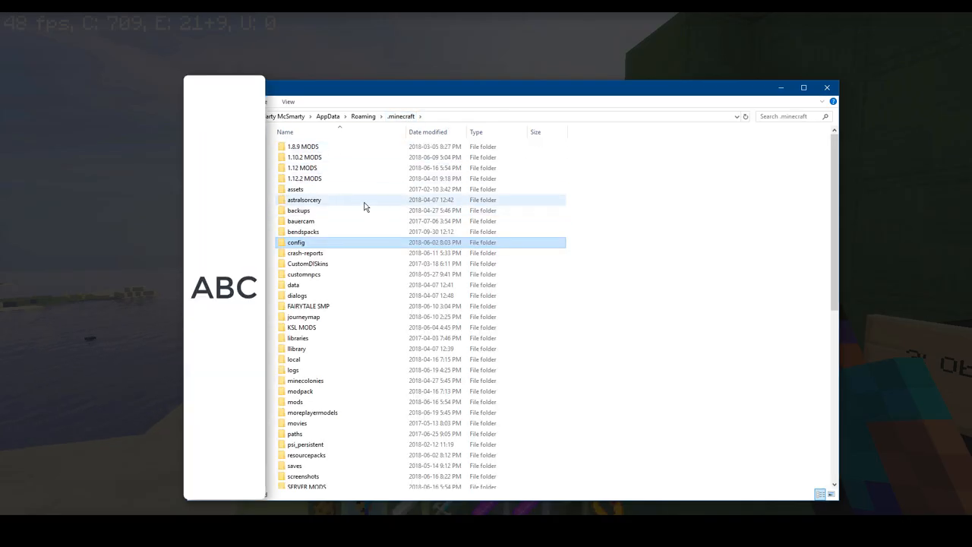
{"action": "mouse_move", "coordinate": [320, 247]}
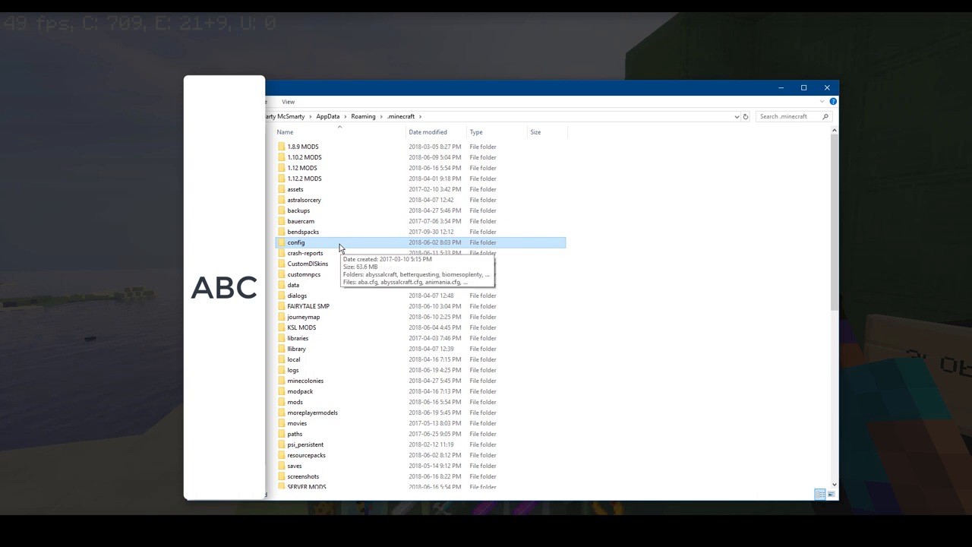
- Browse config > blockbuster > models > wolftail, check skins, then return to wolftail
{"action": "double_click", "coordinate": [294, 242]}
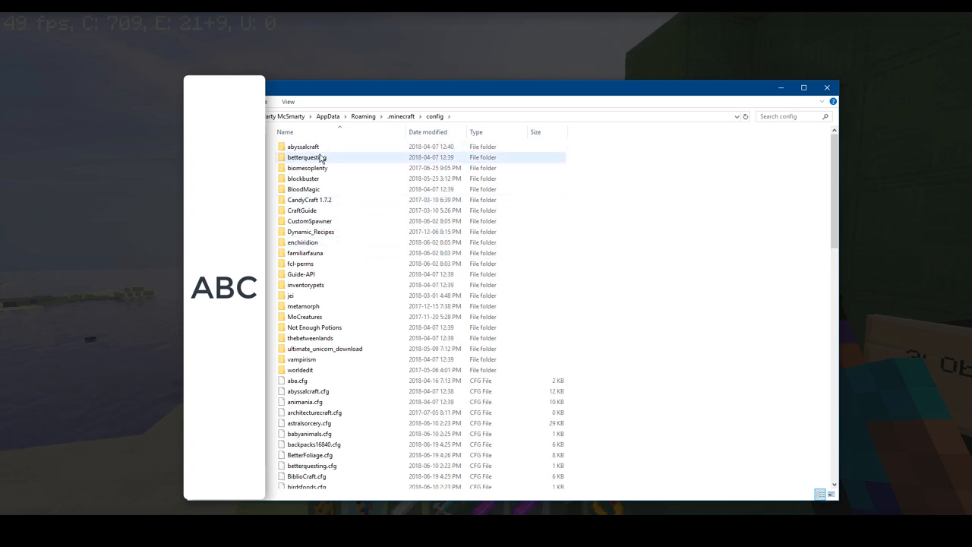
{"action": "double_click", "coordinate": [301, 177]}
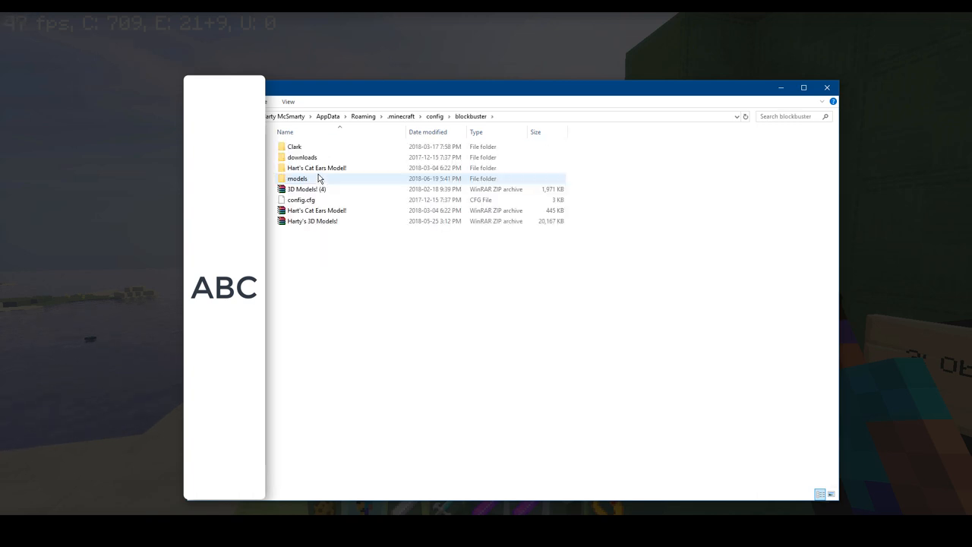
{"action": "double_click", "coordinate": [296, 177]}
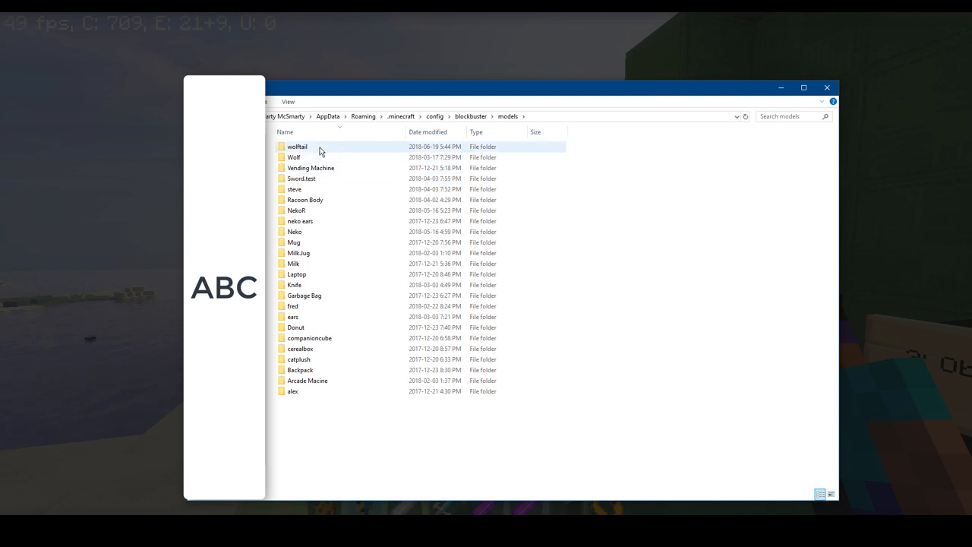
{"action": "double_click", "coordinate": [296, 146]}
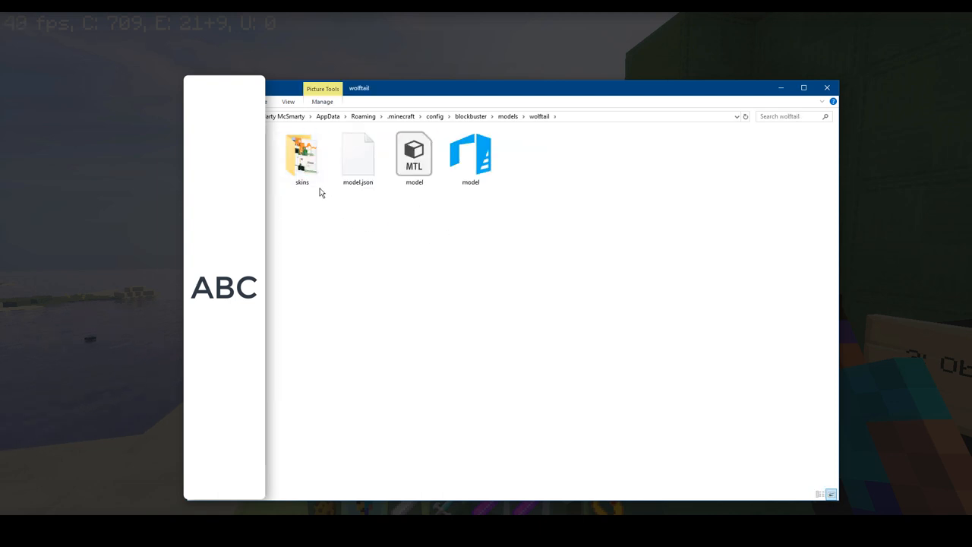
{"action": "double_click", "coordinate": [302, 156]}
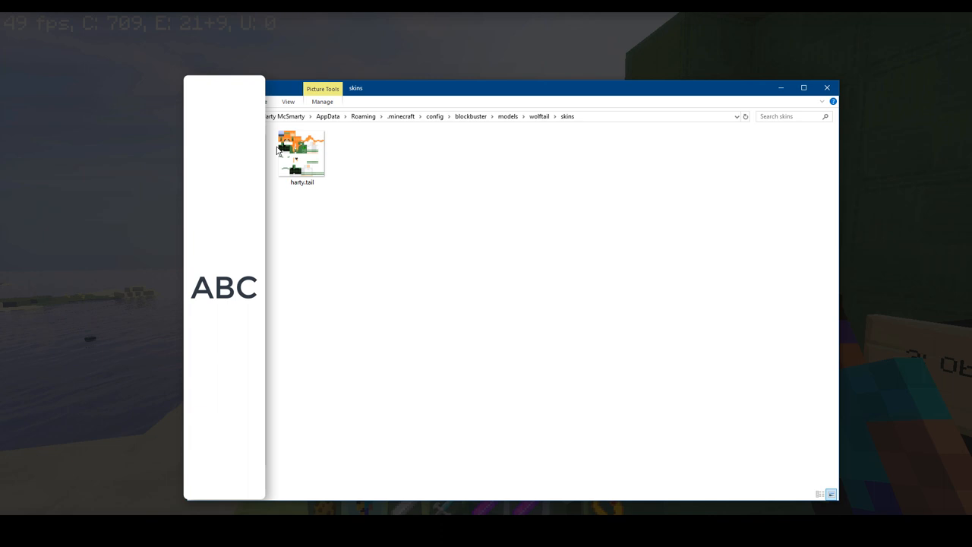
{"action": "left_click", "coordinate": [539, 116]}
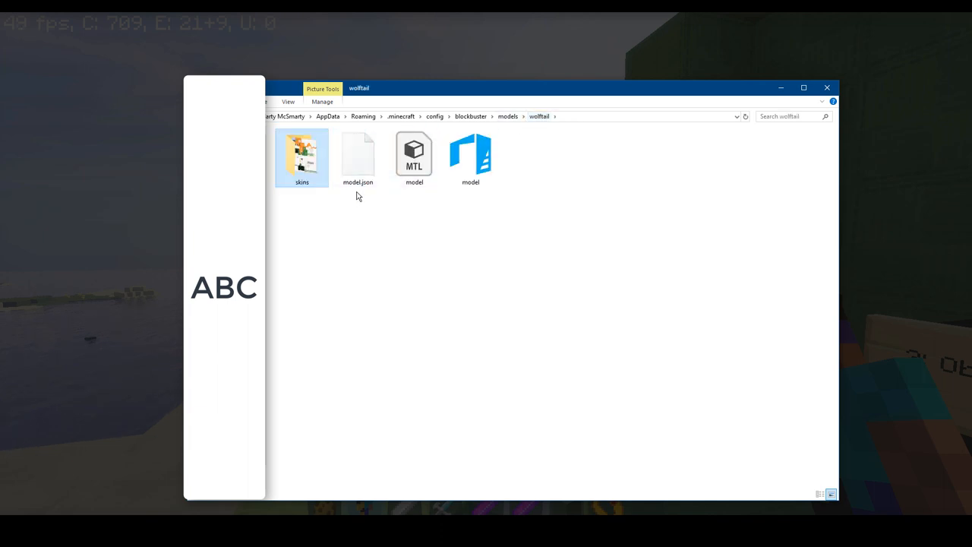
{"action": "left_click", "coordinate": [359, 152]}
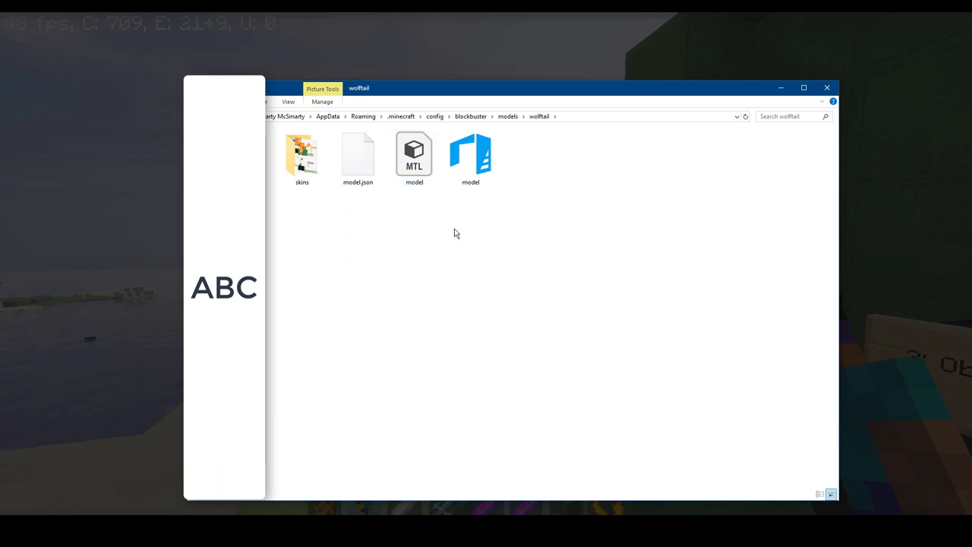
{"action": "mouse_move", "coordinate": [506, 237]}
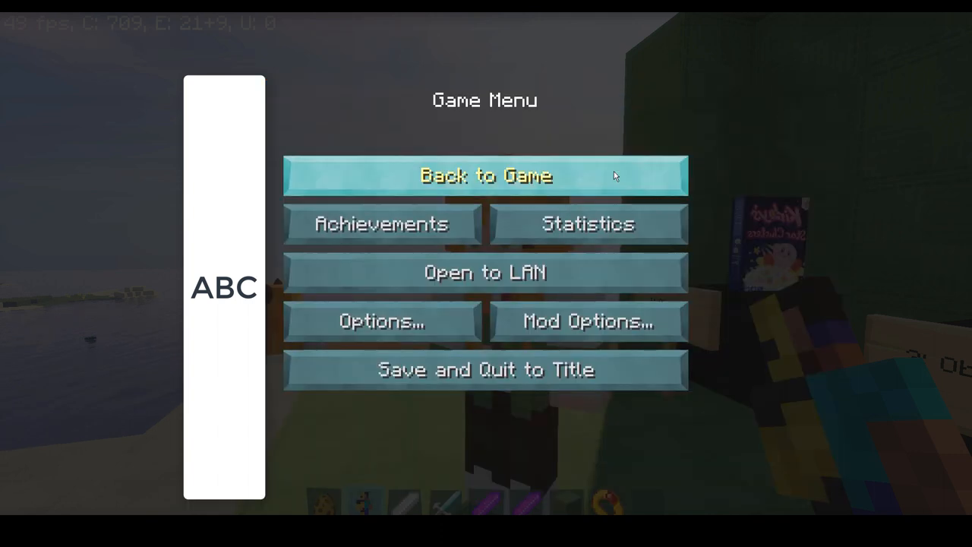
- Resume the game and reopen the Model Editor's model chooser
{"action": "left_click", "coordinate": [485, 176]}
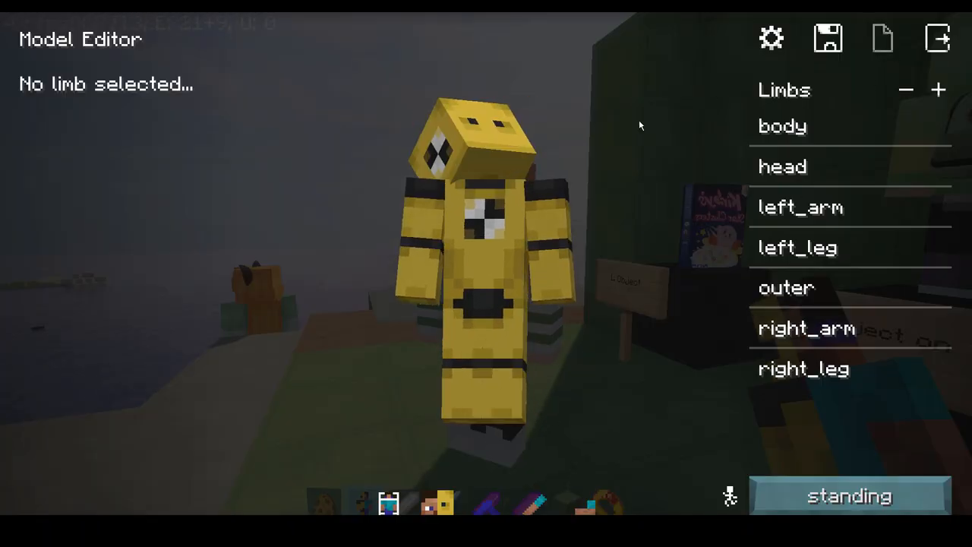
{"action": "left_click", "coordinate": [882, 38]}
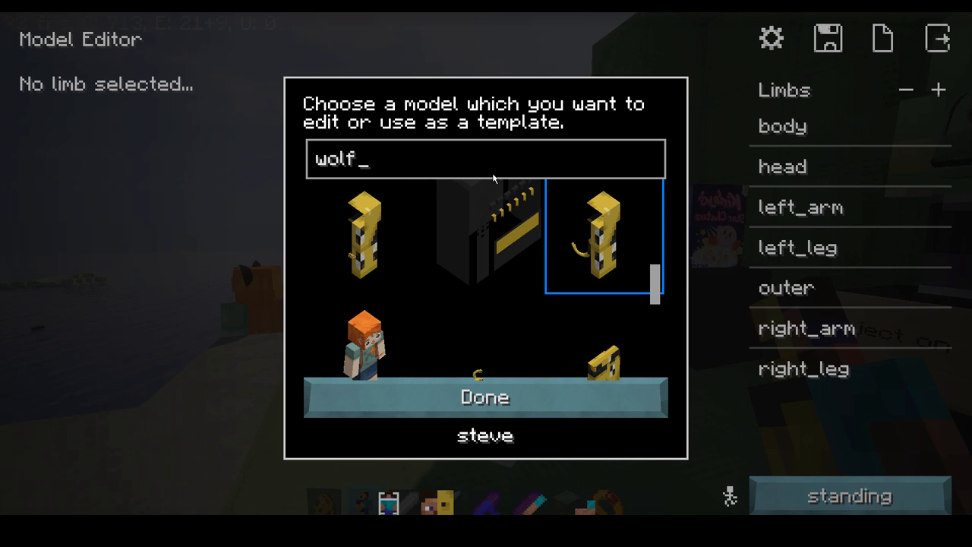
- Load the wolf tail model, select its tail limb and set position -24
{"action": "left_click", "coordinate": [485, 397]}
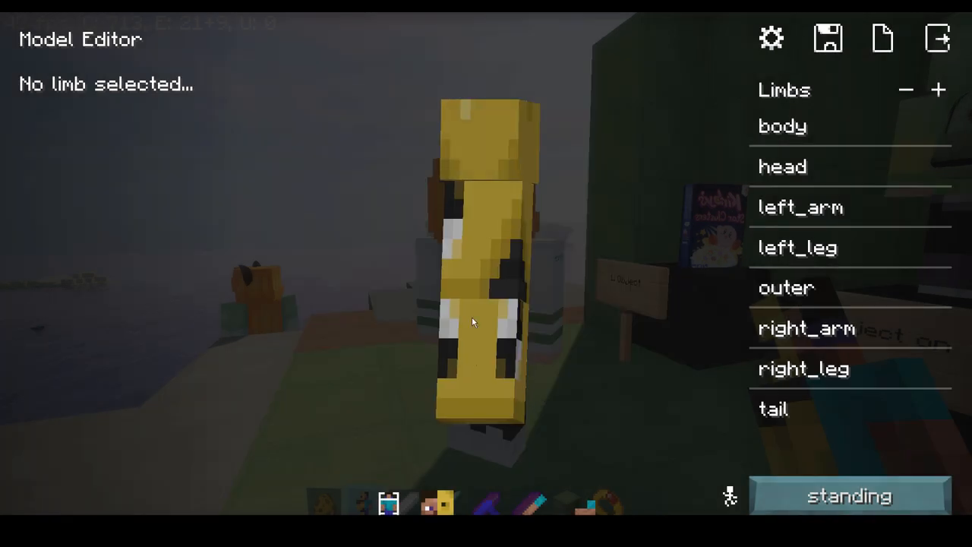
{"action": "left_click", "coordinate": [773, 409]}
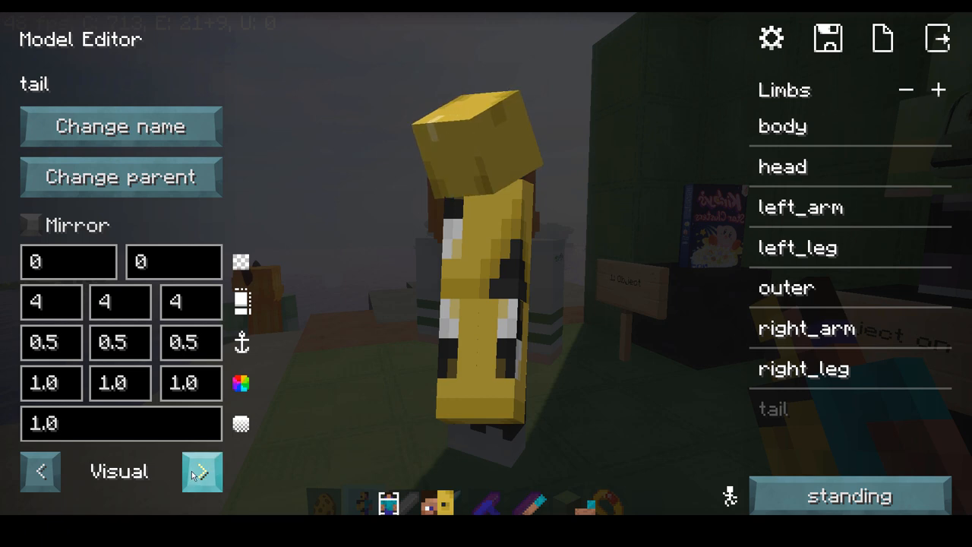
{"action": "left_click", "coordinate": [201, 472]}
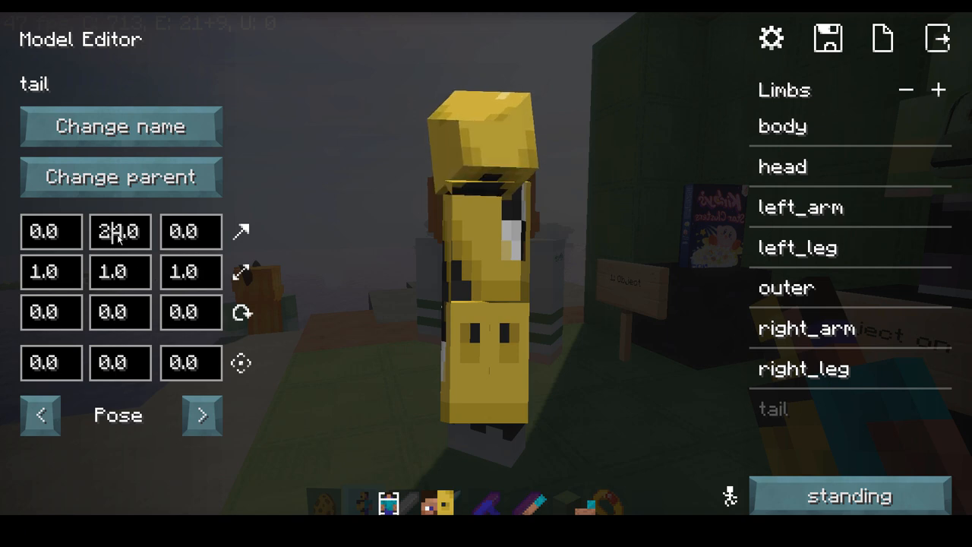
{"action": "type", "text": "-24."}
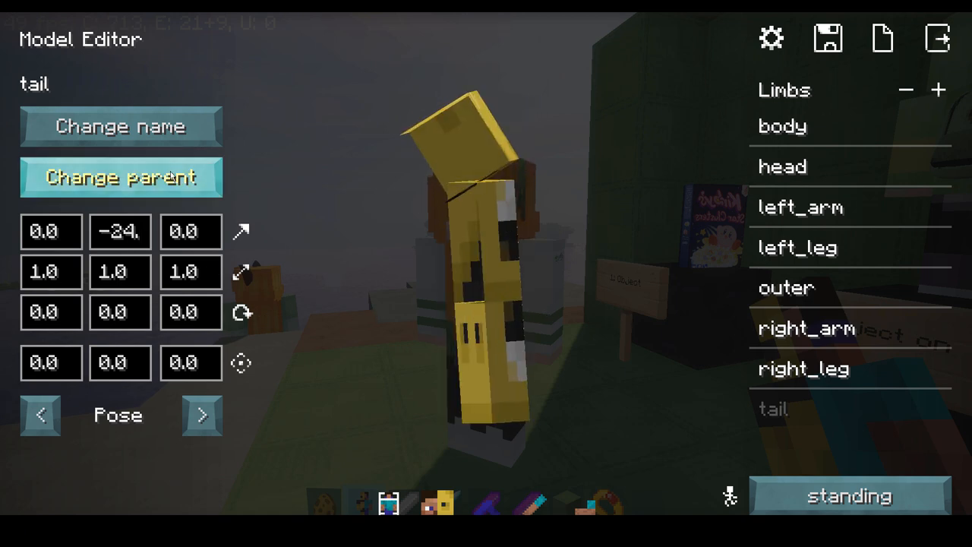
- Assign the tail limb a new parent limb from the list
{"action": "left_click", "coordinate": [119, 177]}
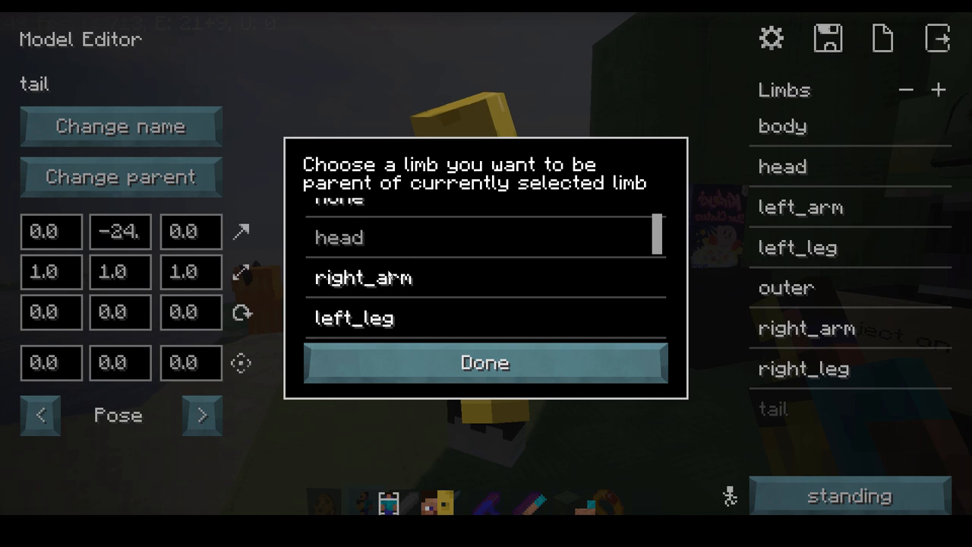
{"action": "scroll", "scroll_direction": "down", "scroll_amount": 3}
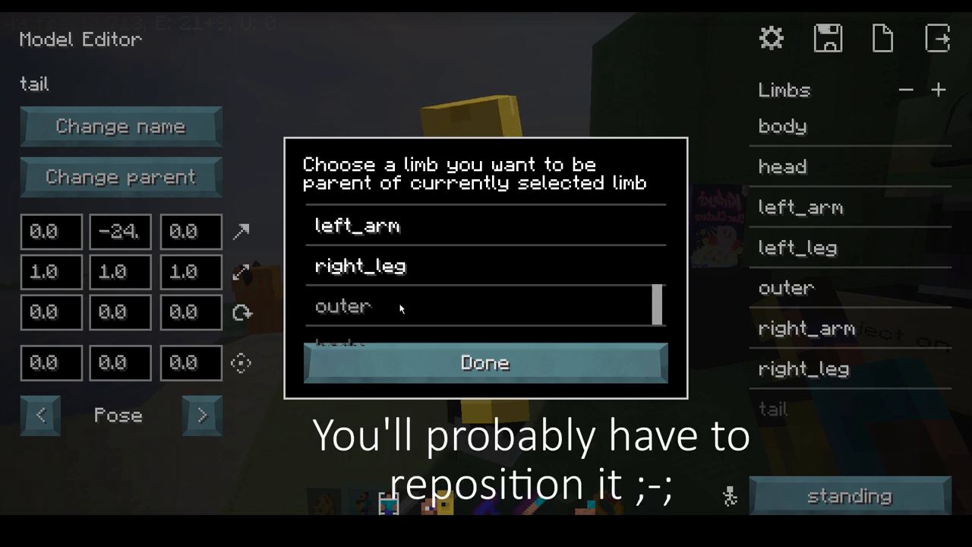
{"action": "left_click", "coordinate": [486, 362]}
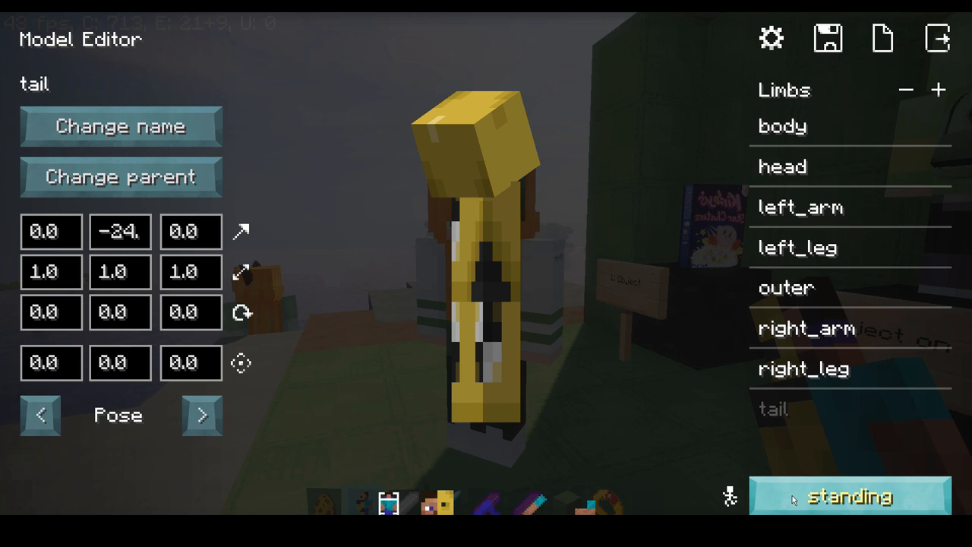
- Switch to the sneaking pose and adjust the tail's translate values
{"action": "left_click", "coordinate": [849, 497]}
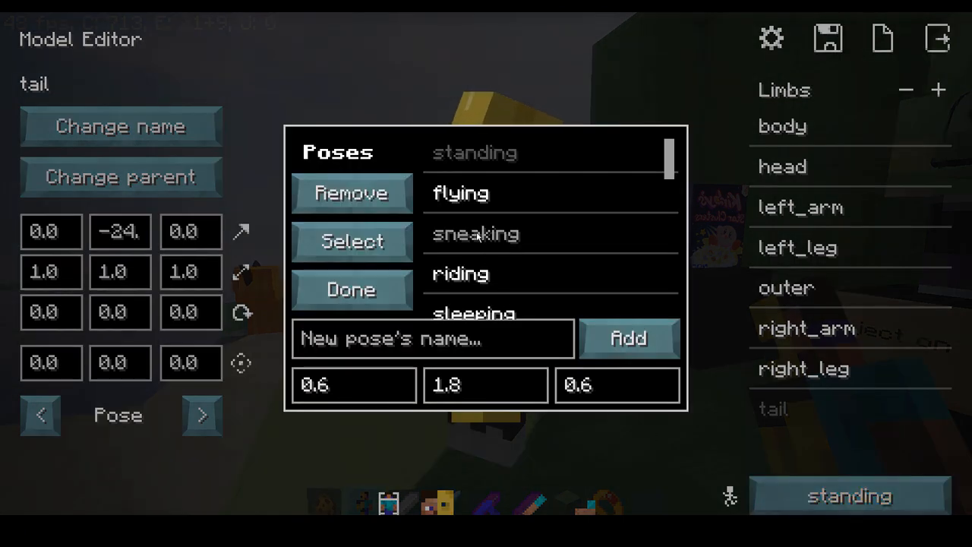
{"action": "left_click", "coordinate": [475, 233]}
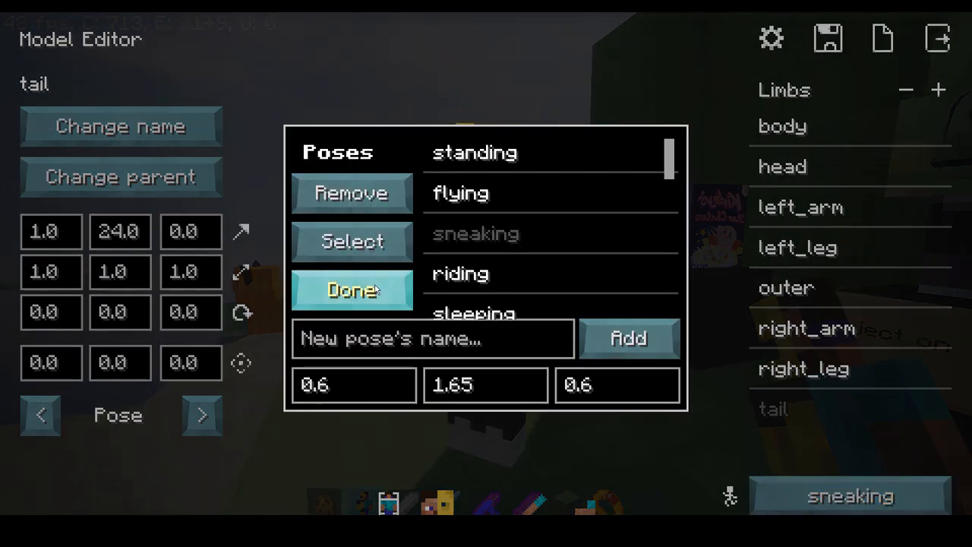
{"action": "left_click", "coordinate": [351, 288]}
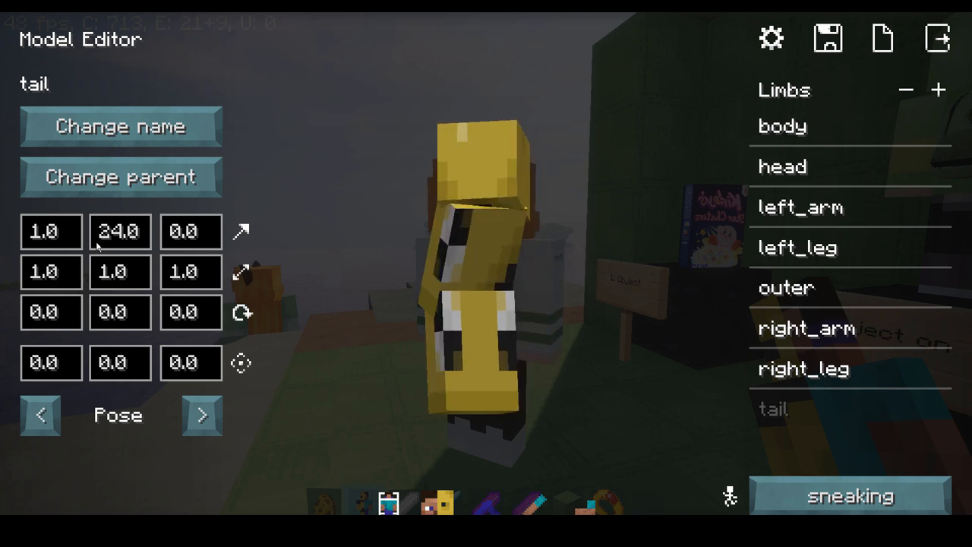
{"action": "left_click", "coordinate": [48, 230]}
{"action": "type", "text": "0"}
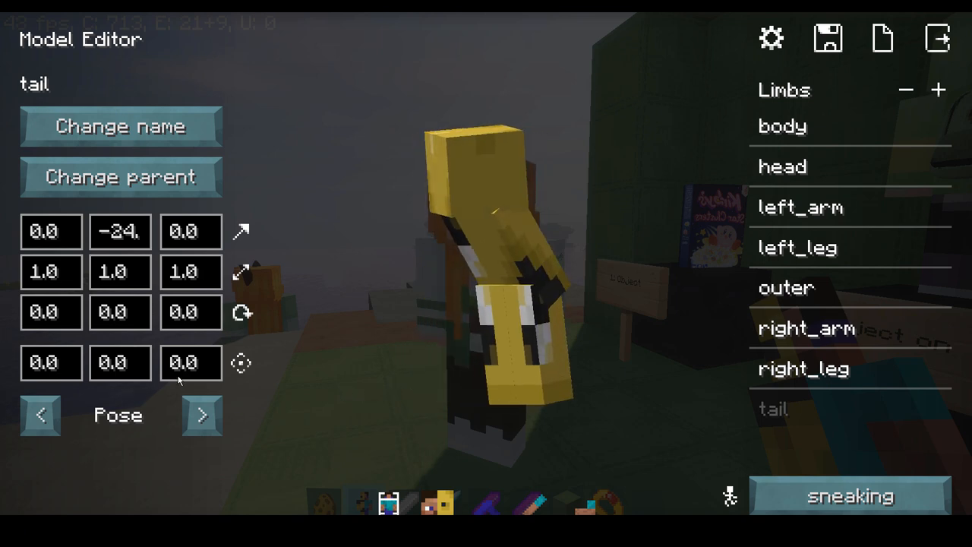
- Save the model as 'wolftail' and exit the model editor
{"action": "left_click", "coordinate": [829, 39]}
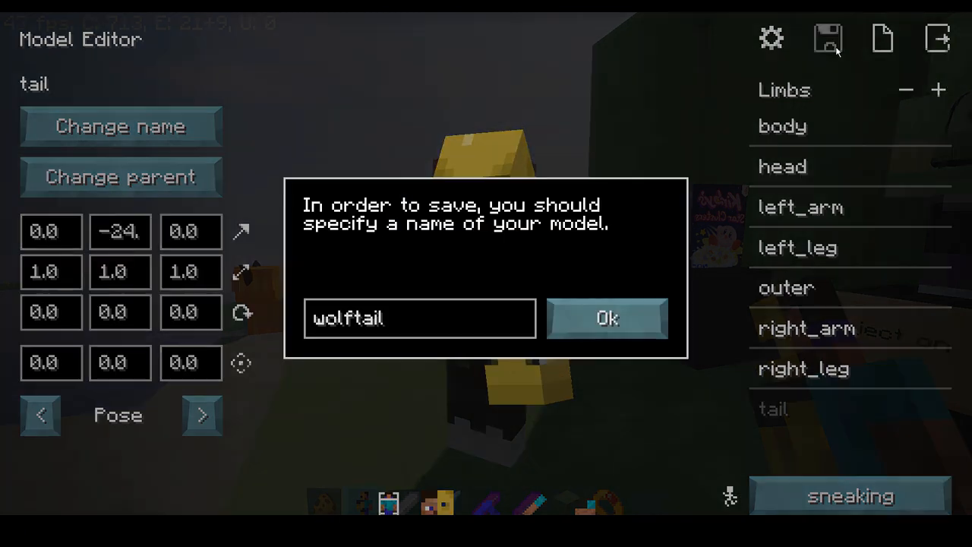
{"action": "left_click", "coordinate": [606, 318]}
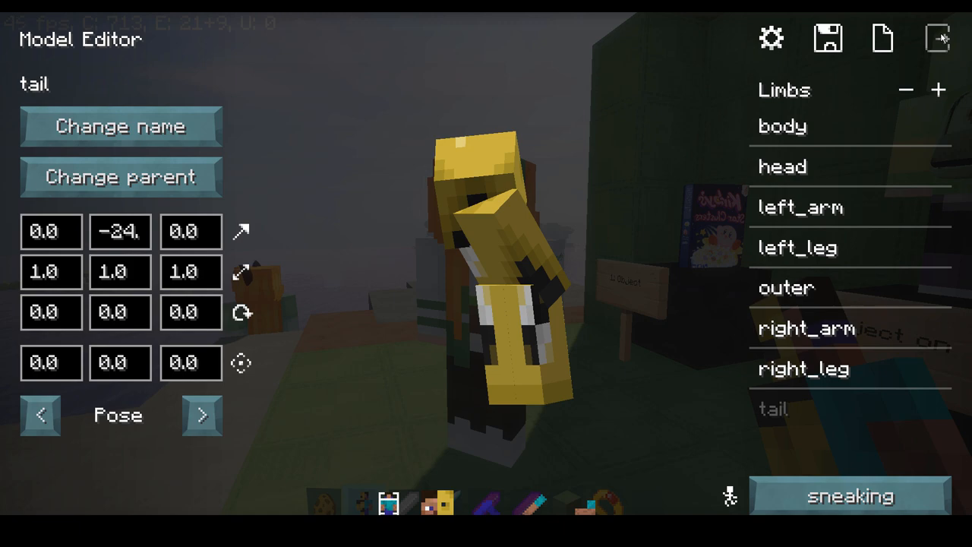
{"action": "left_click", "coordinate": [937, 37]}
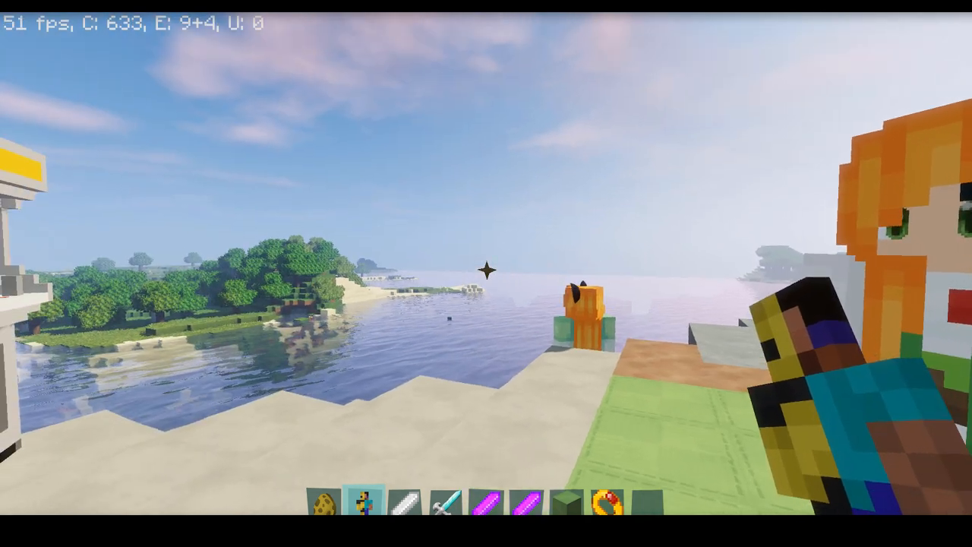
{"action": "mouse_move", "coordinate": [486, 273]}
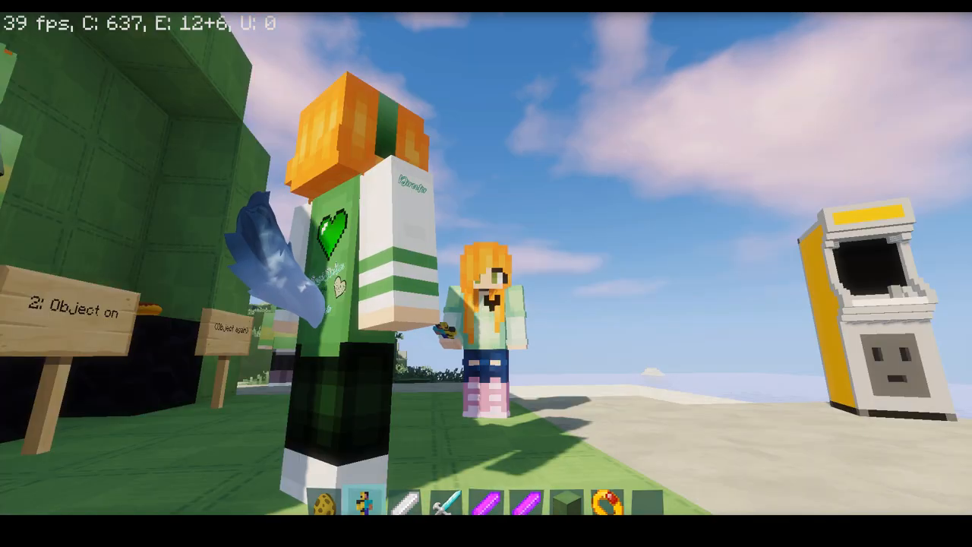
{"action": "mouse_move", "coordinate": [486, 273]}
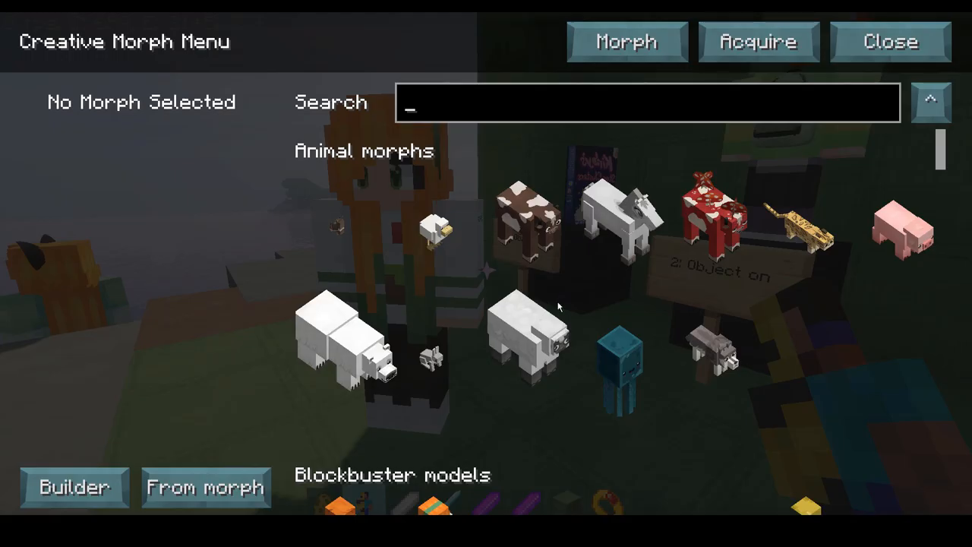
- Scroll to the Blockbuster models and morph into the wolftail model
{"action": "scroll", "scroll_direction": "down", "scroll_amount": 3}
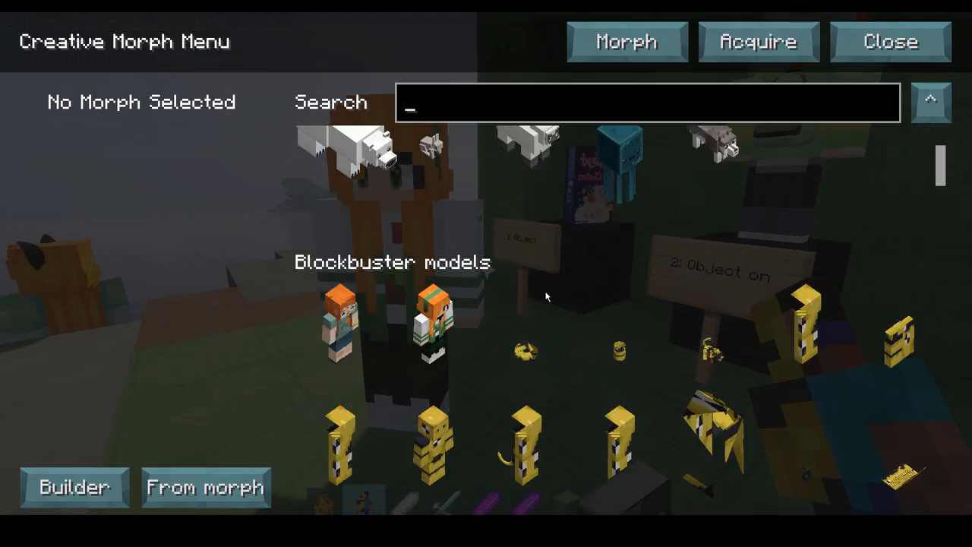
{"action": "scroll", "scroll_direction": "down", "scroll_amount": 3}
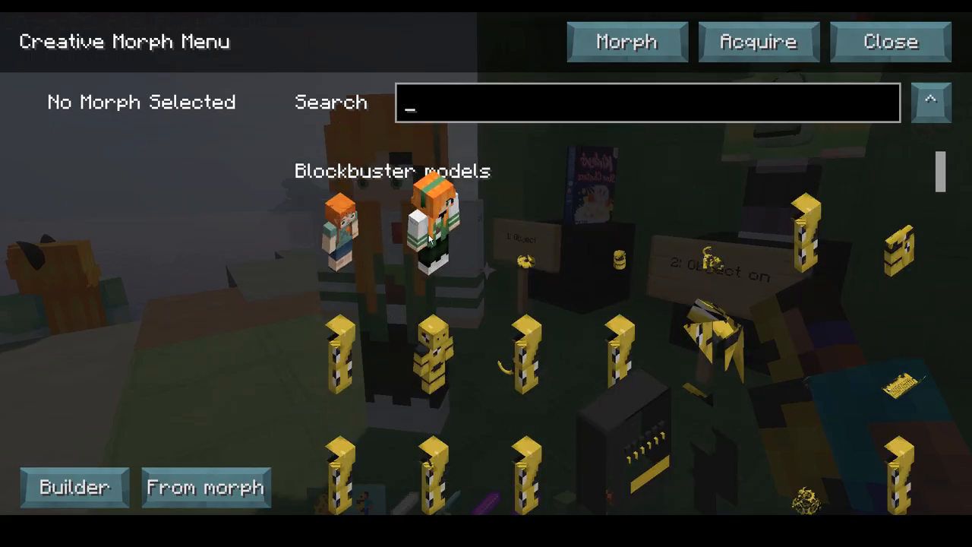
{"action": "left_click", "coordinate": [340, 341]}
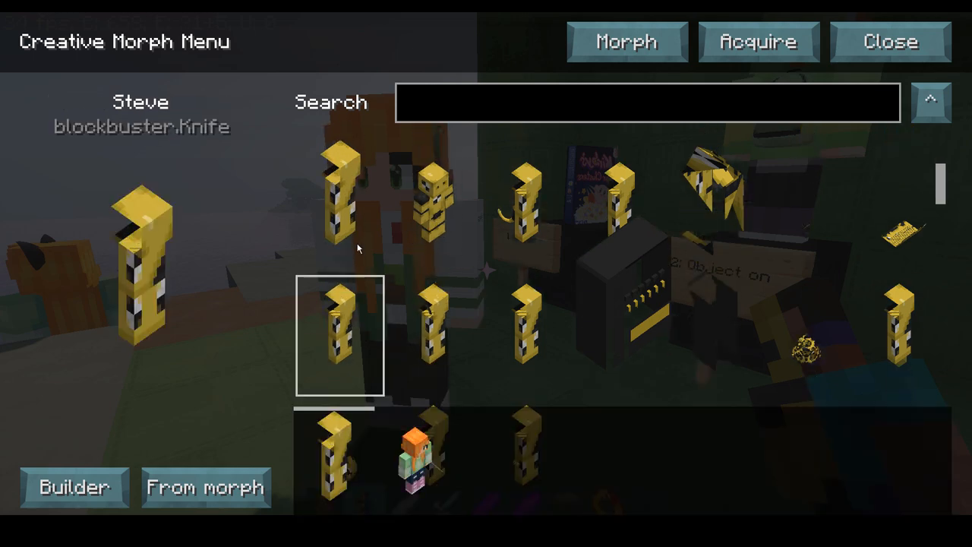
{"action": "left_click", "coordinate": [340, 212]}
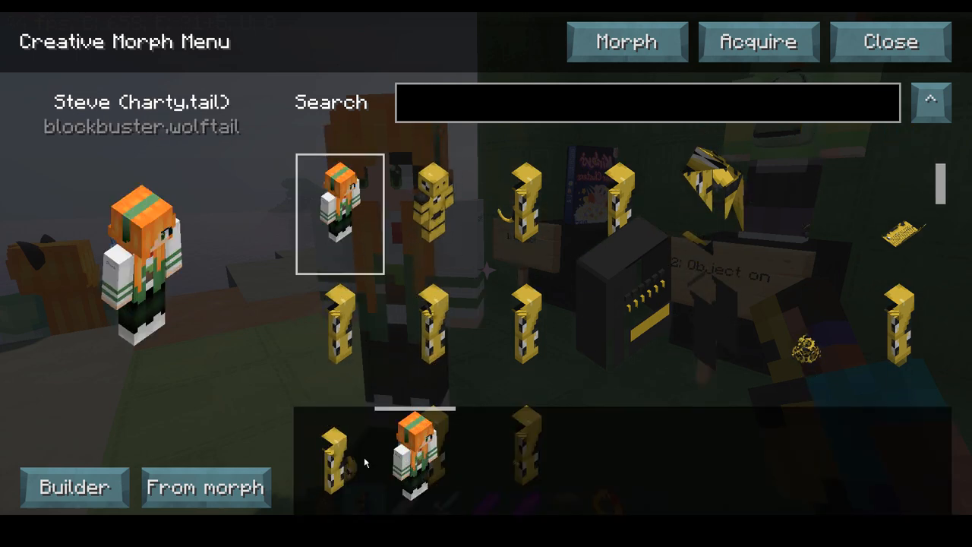
{"action": "left_click", "coordinate": [885, 41]}
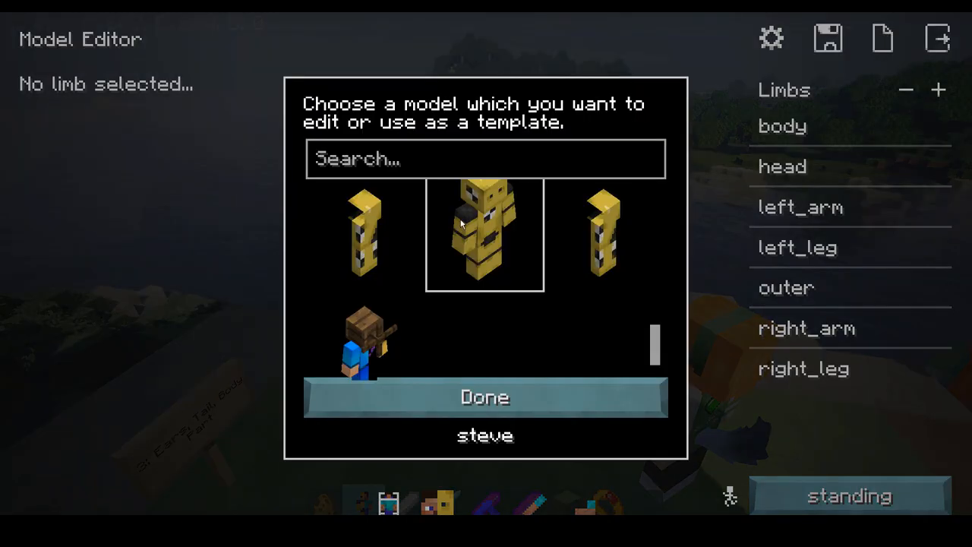
- Search for 'wolft', choose the wolftail model and select its tail limb
{"action": "left_click", "coordinate": [482, 158]}
{"action": "type", "text": "wolft"}
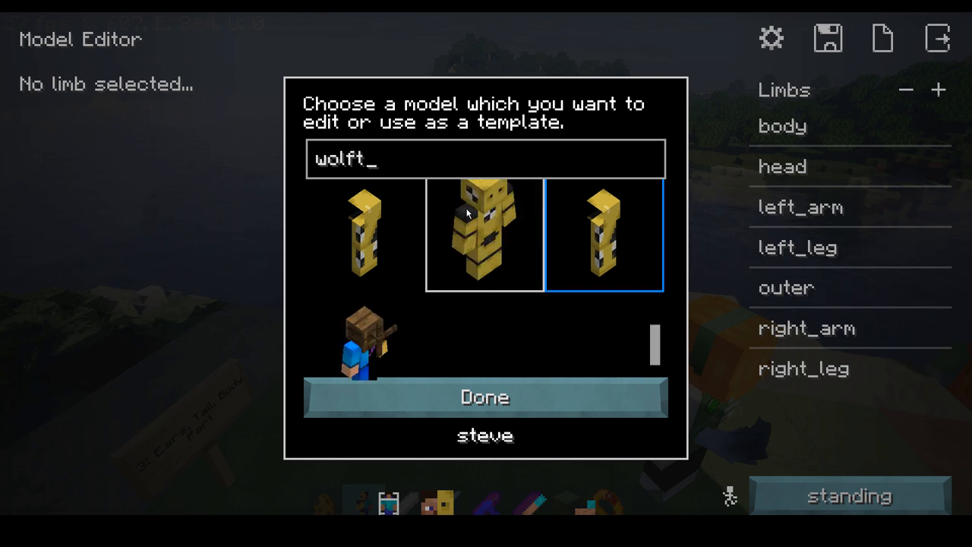
{"action": "left_click", "coordinate": [485, 397]}
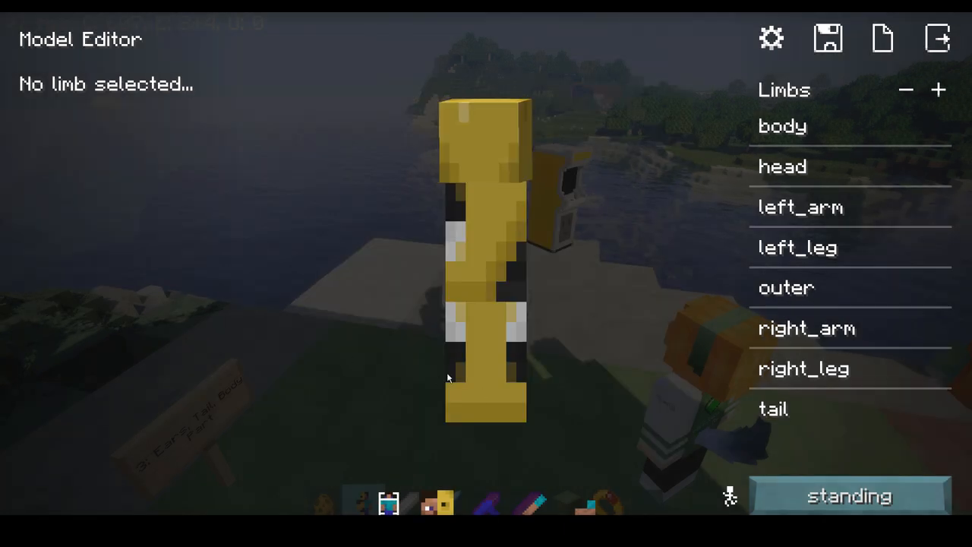
{"action": "left_click", "coordinate": [773, 408]}
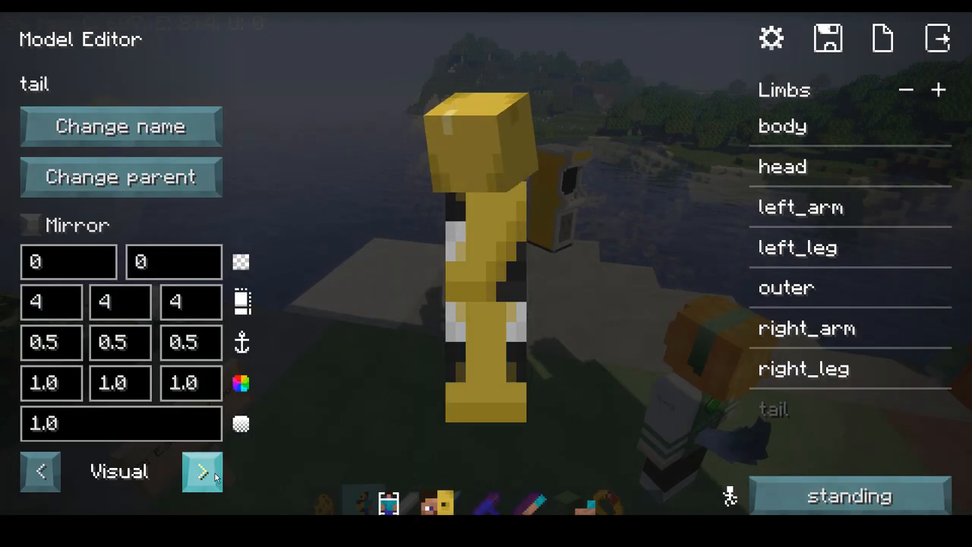
- Enable the tail's Idle animation with No hands on Gameplay, then exit the editor
{"action": "left_click", "coordinate": [201, 471]}
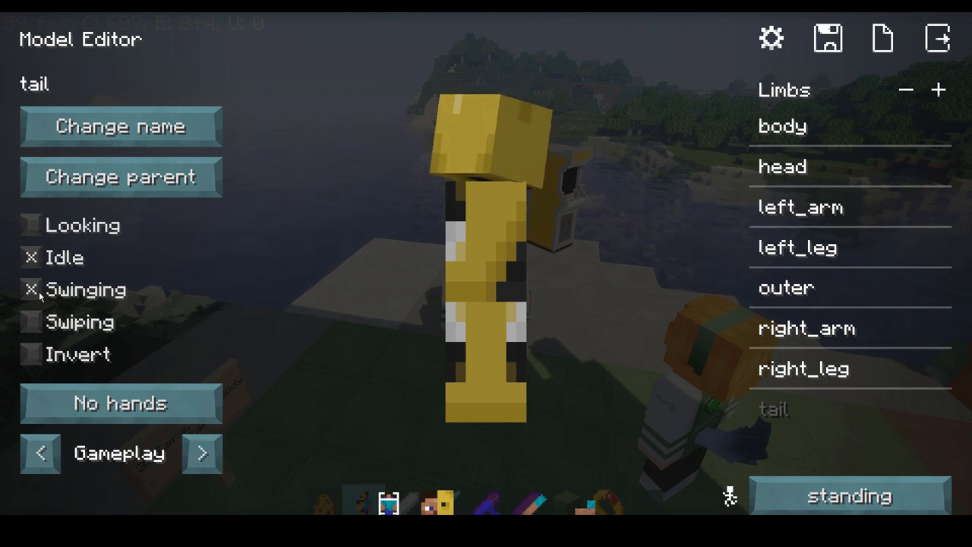
{"action": "left_click", "coordinate": [29, 225]}
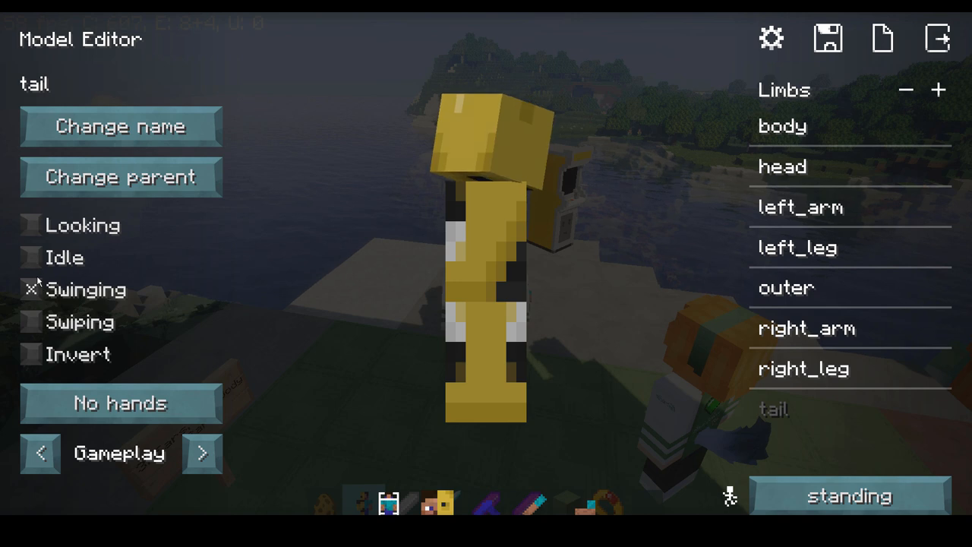
{"action": "left_click", "coordinate": [32, 257]}
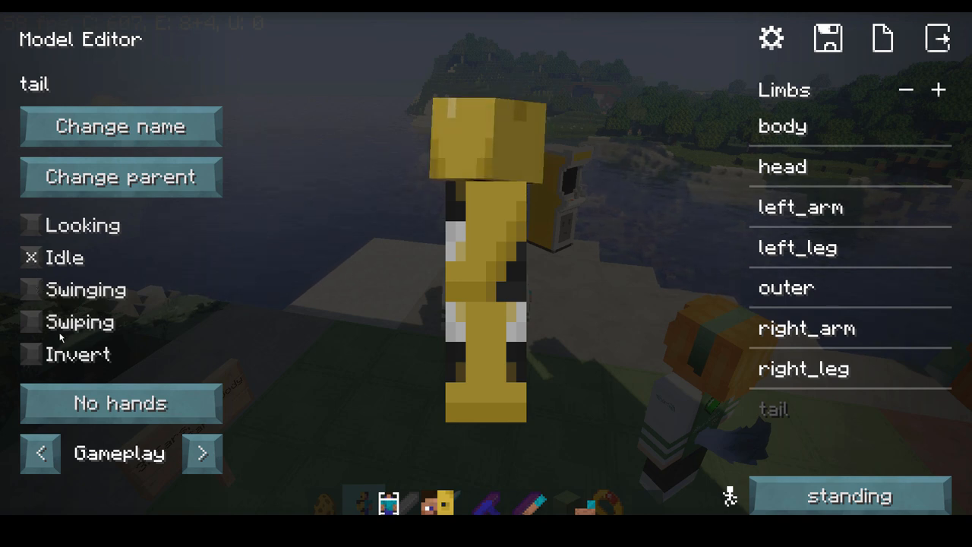
{"action": "left_click", "coordinate": [30, 322]}
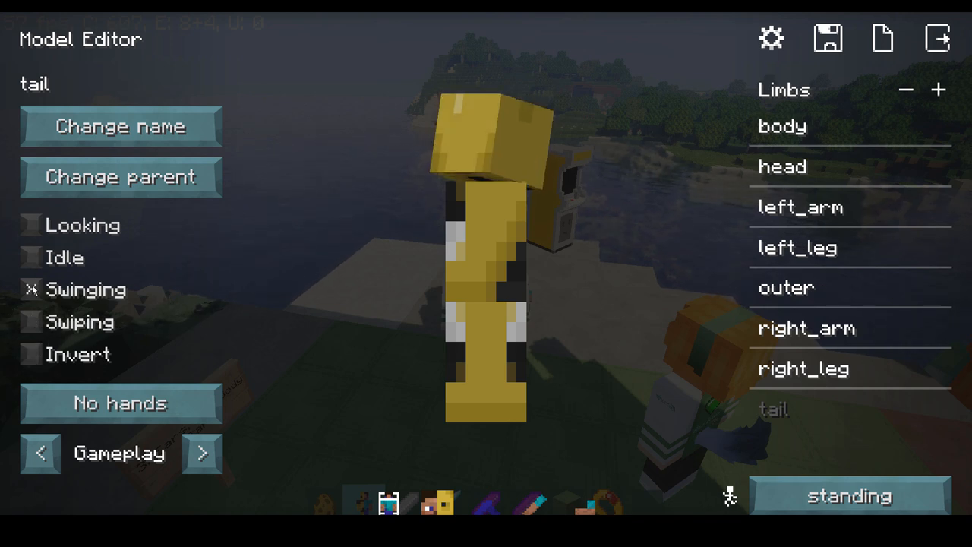
{"action": "left_click", "coordinate": [31, 257]}
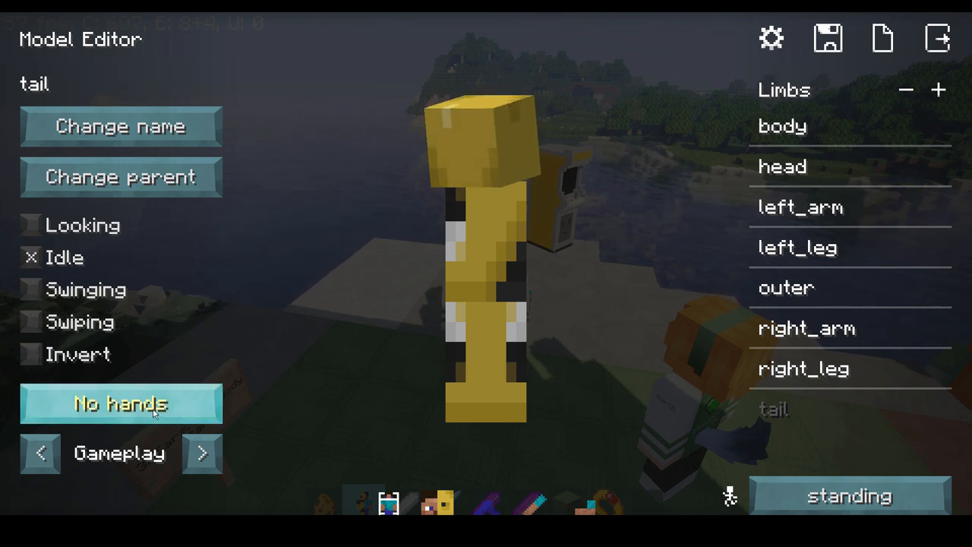
{"action": "left_click", "coordinate": [121, 403]}
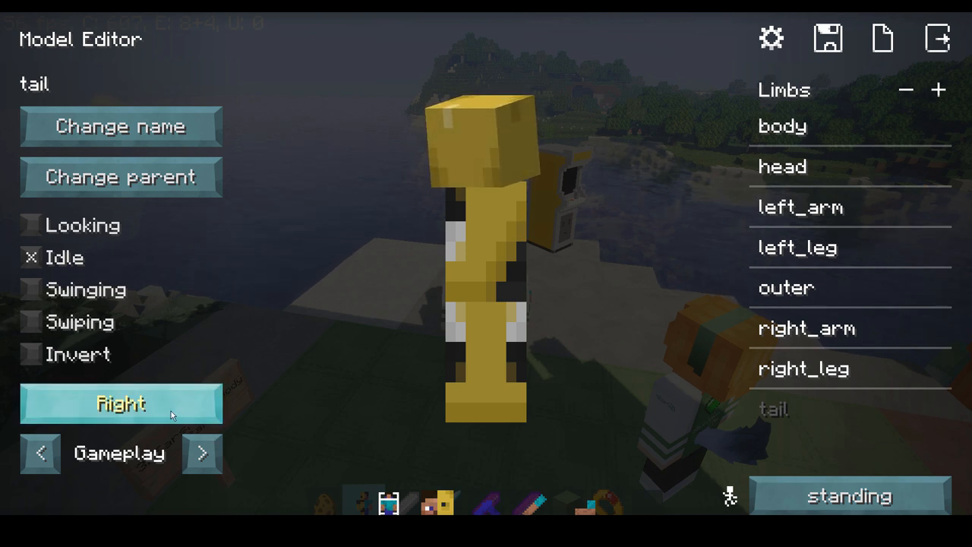
{"action": "left_click", "coordinate": [121, 403]}
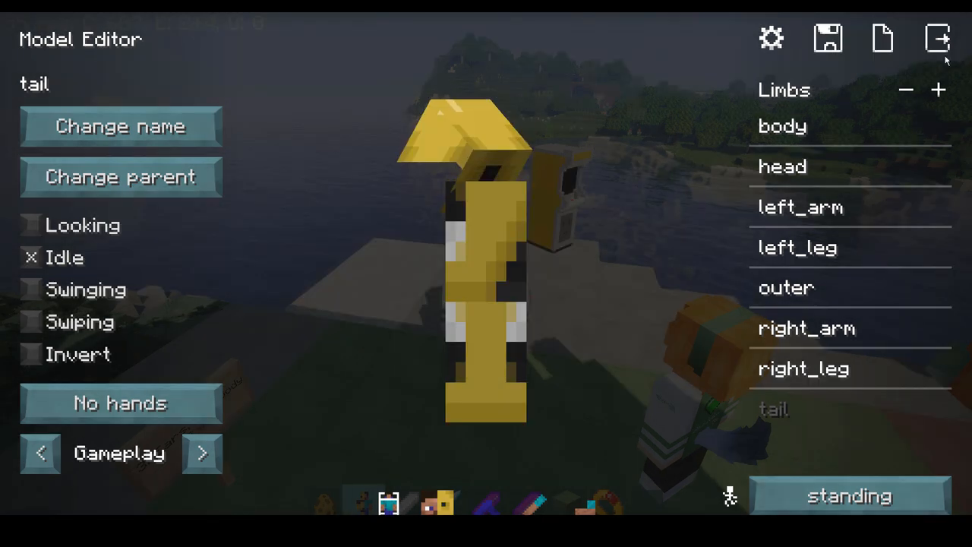
{"action": "left_click", "coordinate": [940, 37]}
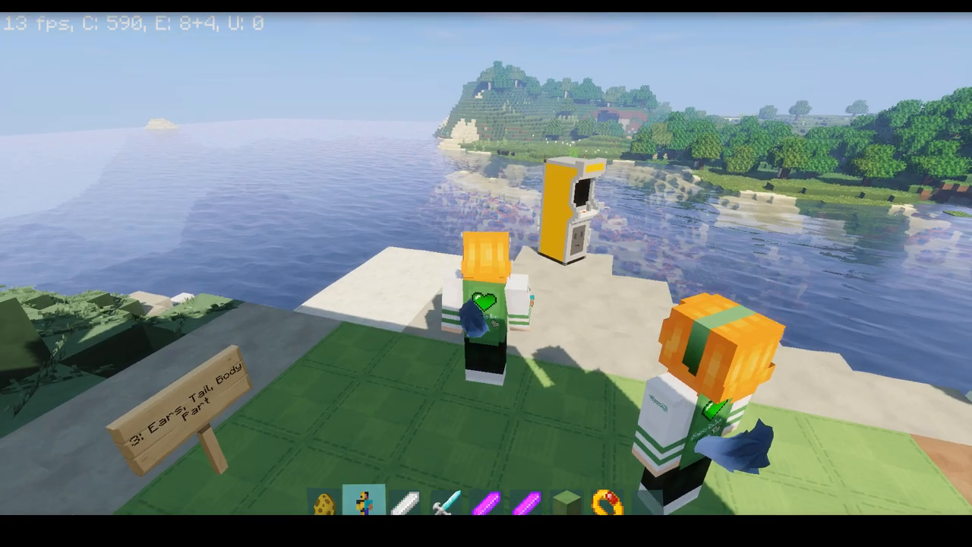